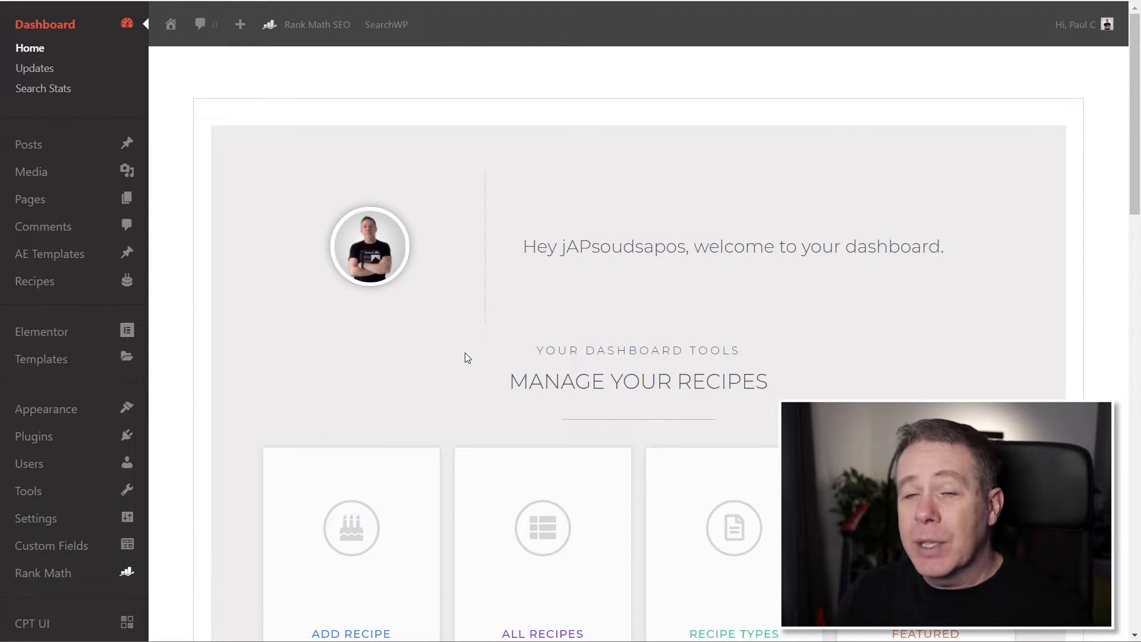
pyautogui.moveTo(484, 360)
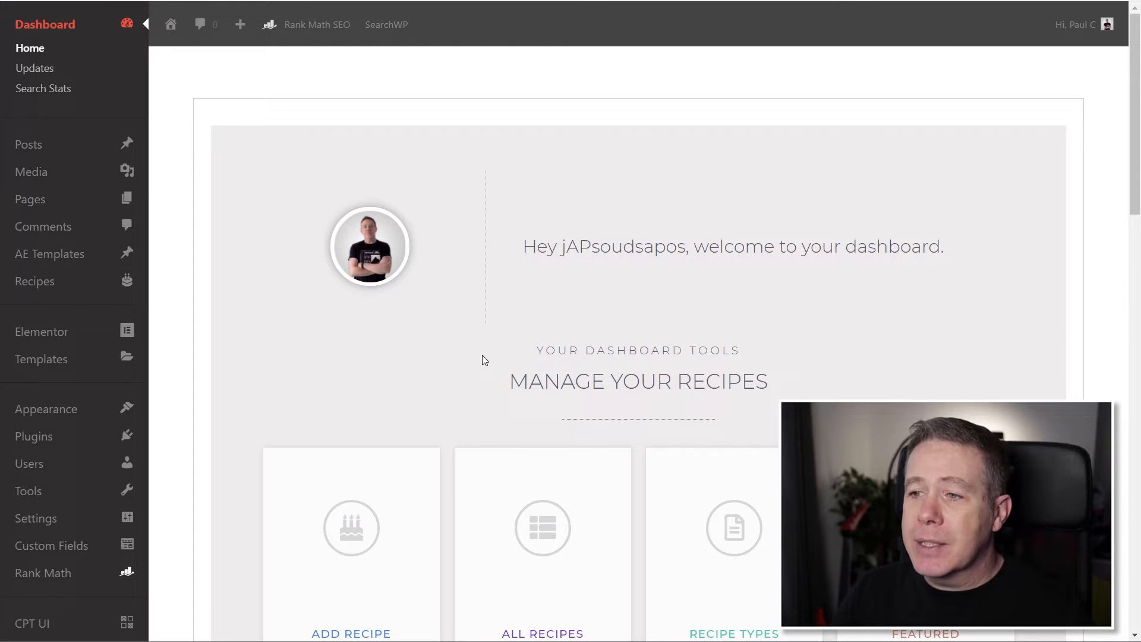
# Open Pages > All Pages and choose Edit with Elementor under the Homepage
pyautogui.scroll(-3)
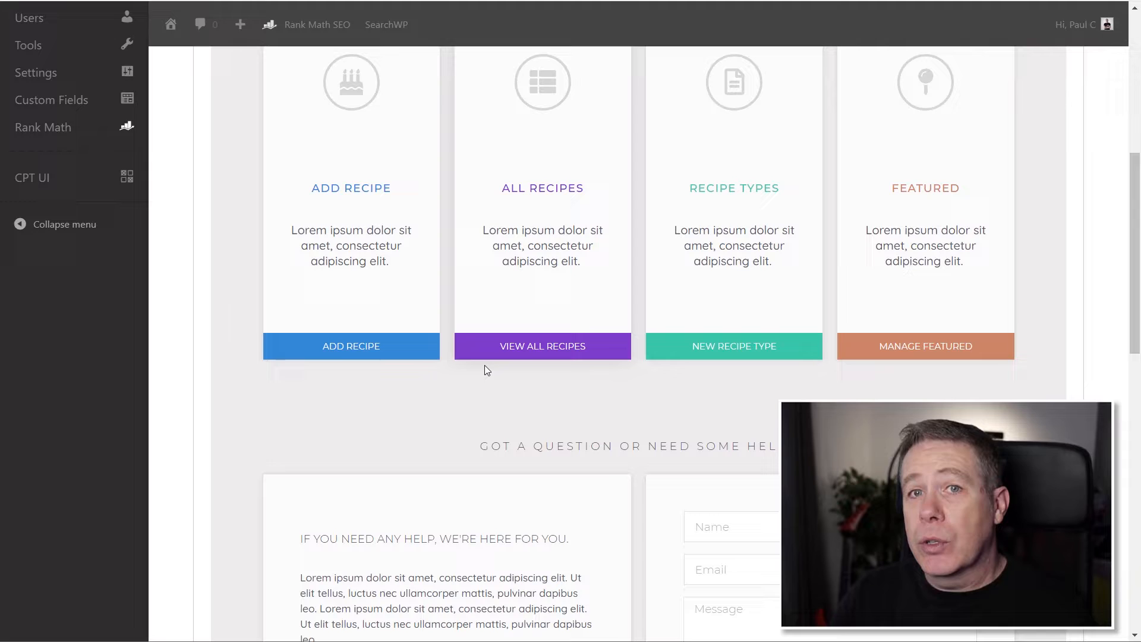
pyautogui.scroll(-3)
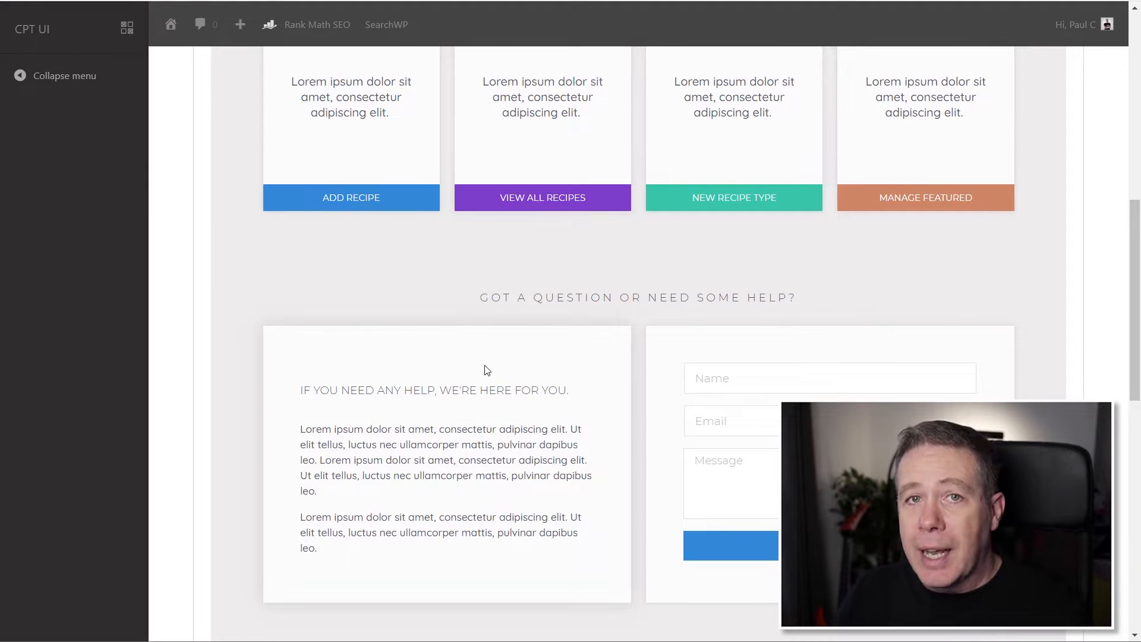
pyautogui.scroll(3)
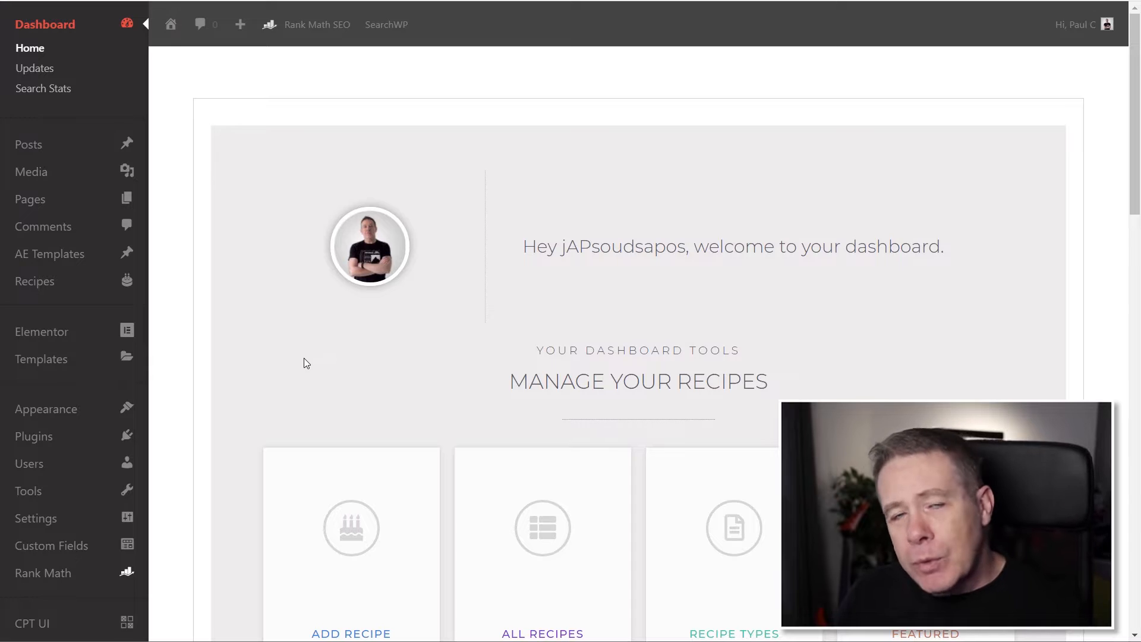
pyautogui.moveTo(140, 338)
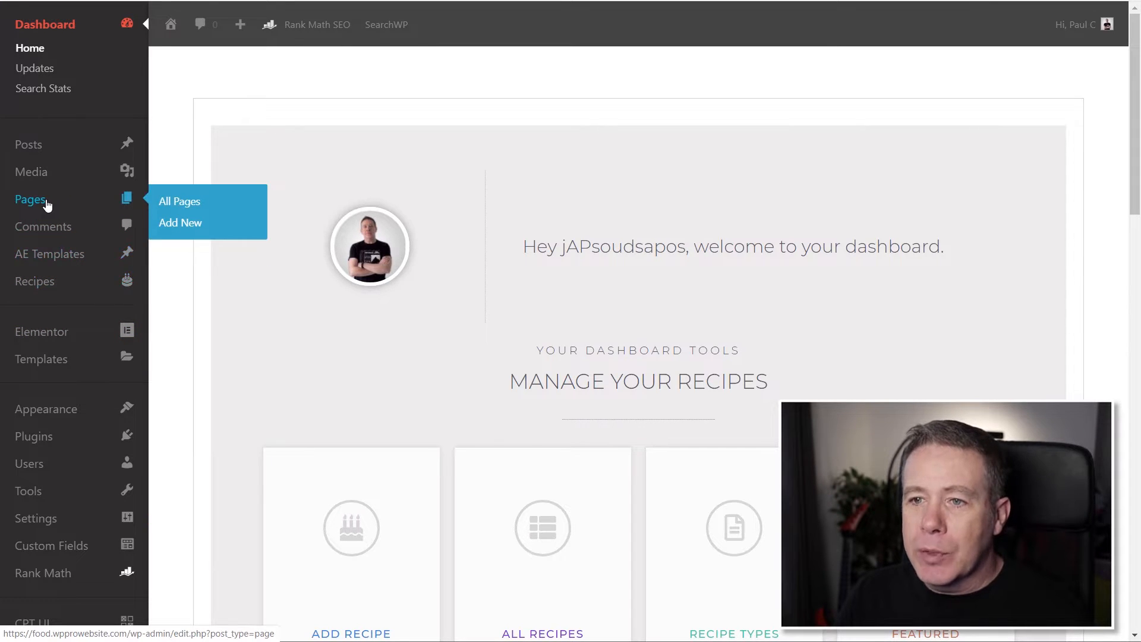
pyautogui.click(179, 201)
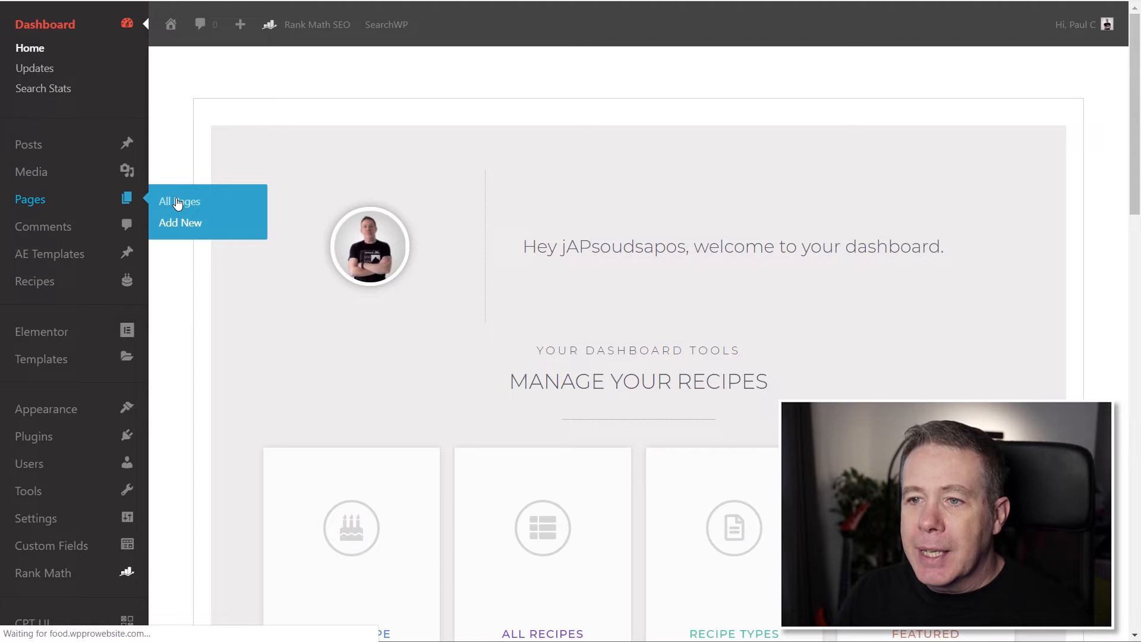
pyautogui.click(179, 201)
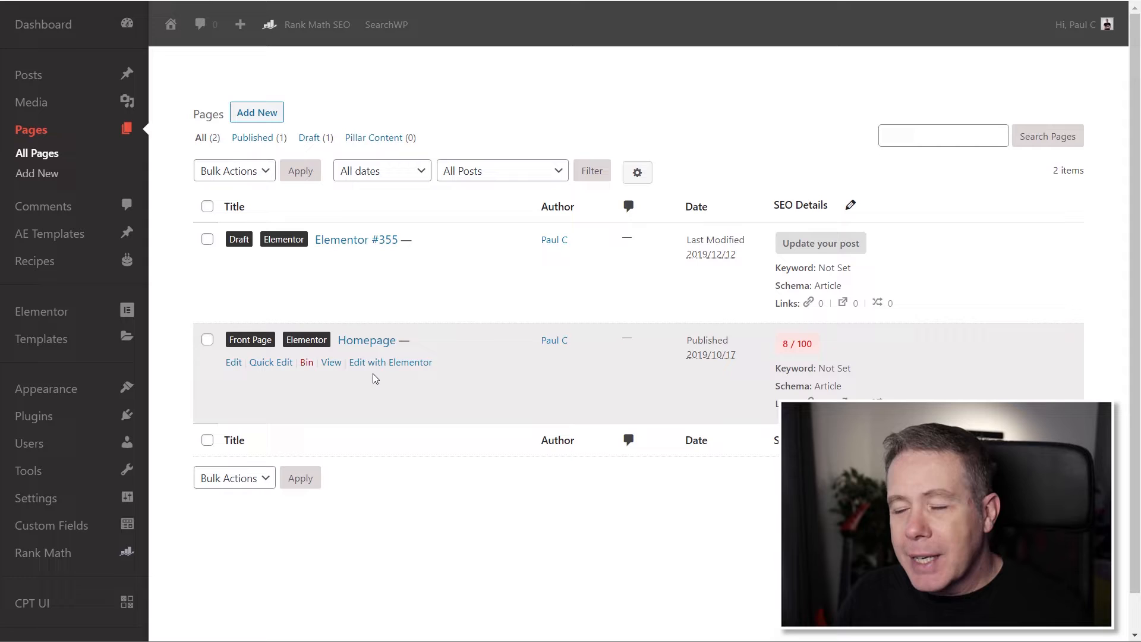
pyautogui.click(390, 362)
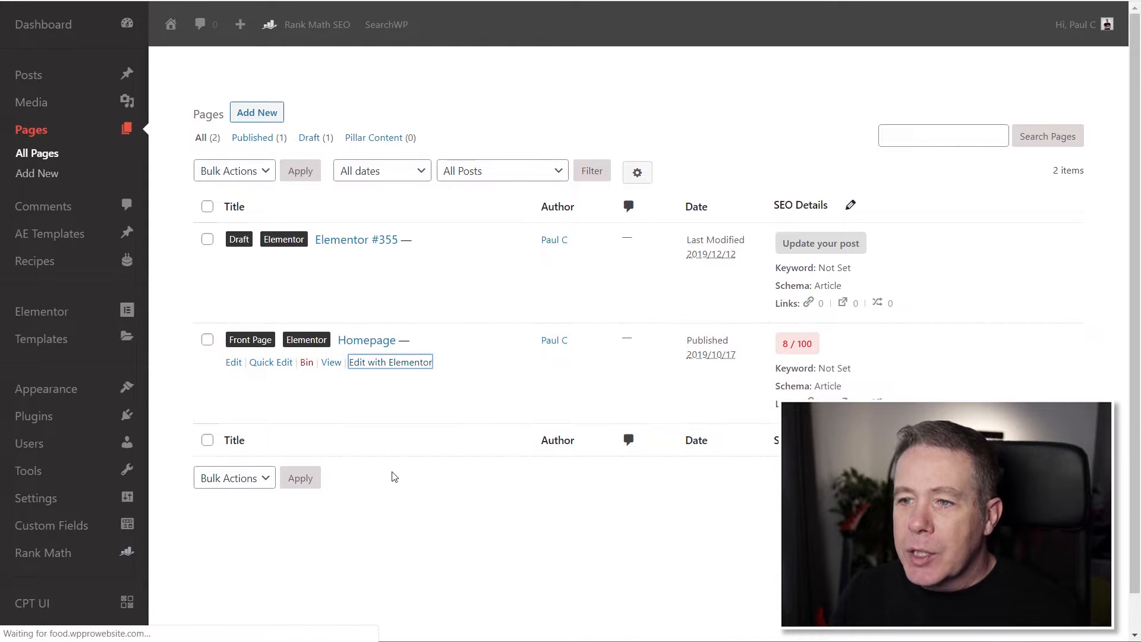
# Launch the Homepage in Elementor so the Love Food page loads in the builder
pyautogui.click(390, 361)
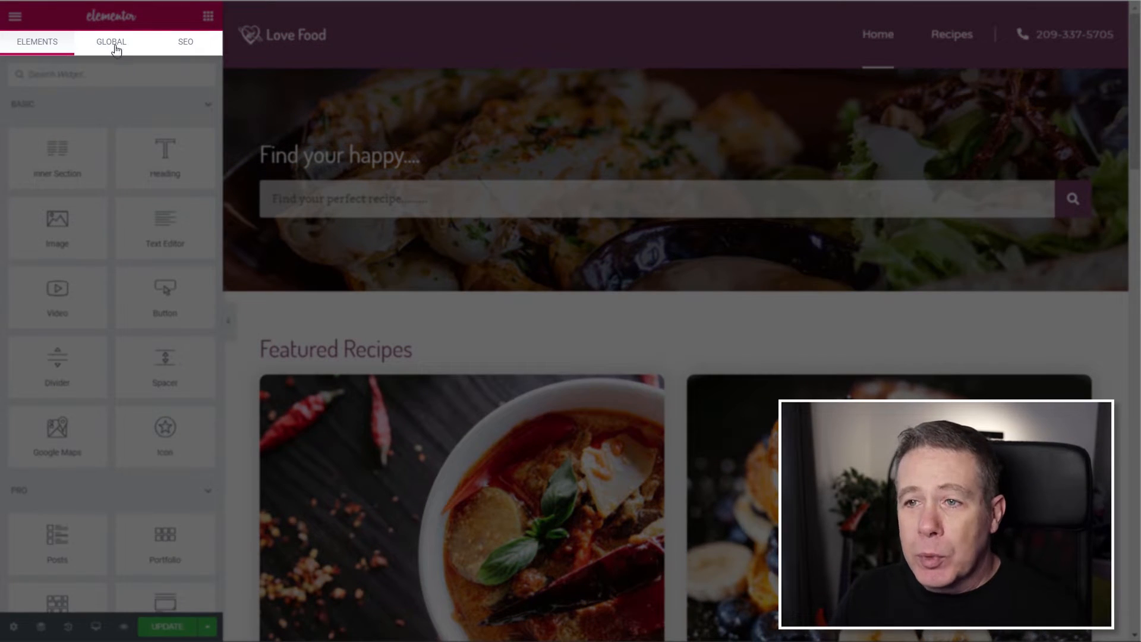
pyautogui.moveTo(175, 48)
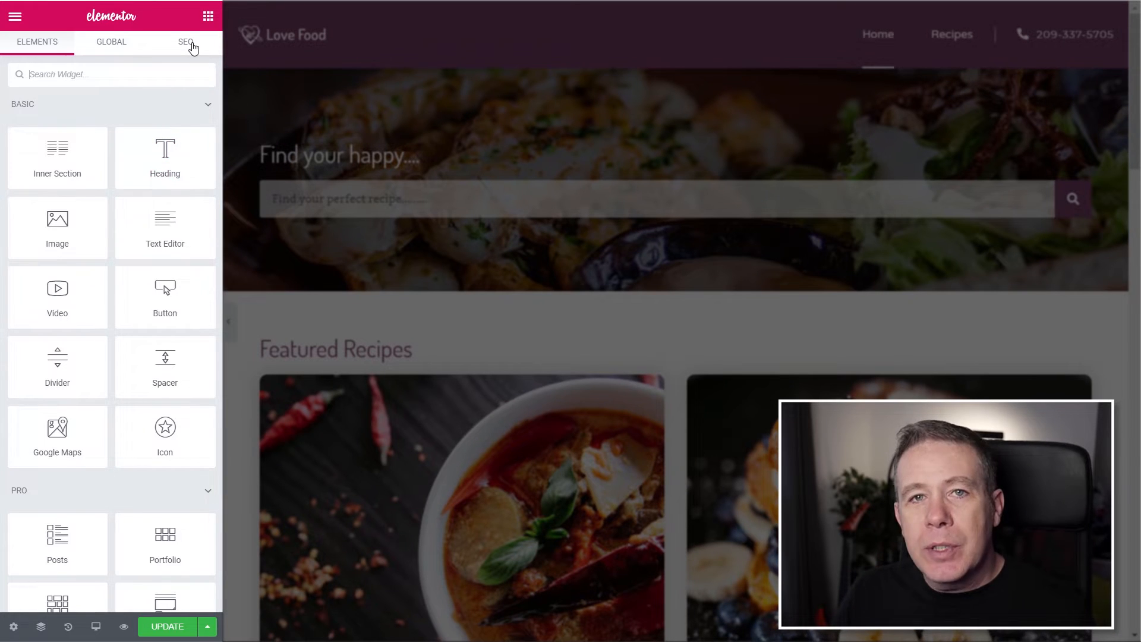
# Open the homepage's SEO tab, focus the empty keyword field, and expand the Additional checks
pyautogui.click(185, 42)
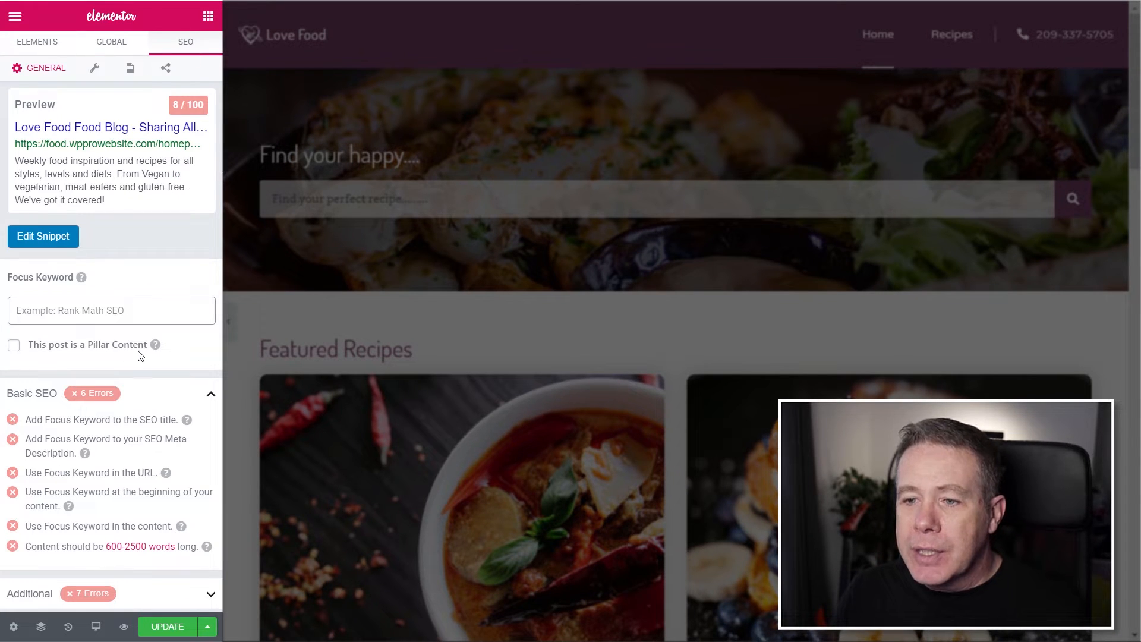
pyautogui.moveTo(159, 398)
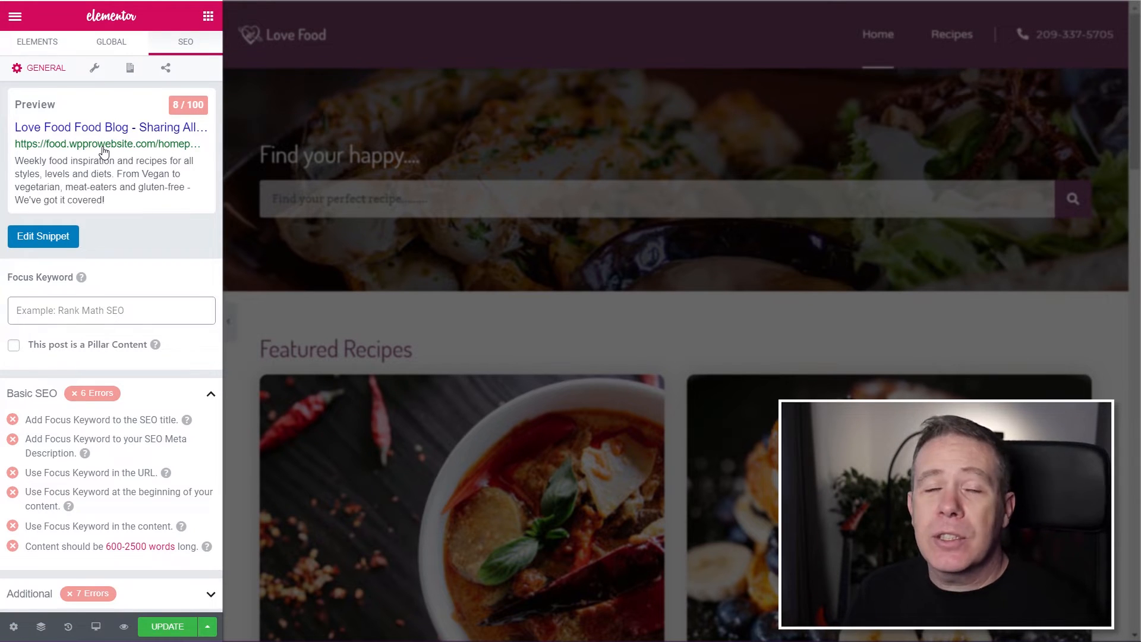
pyautogui.moveTo(77, 178)
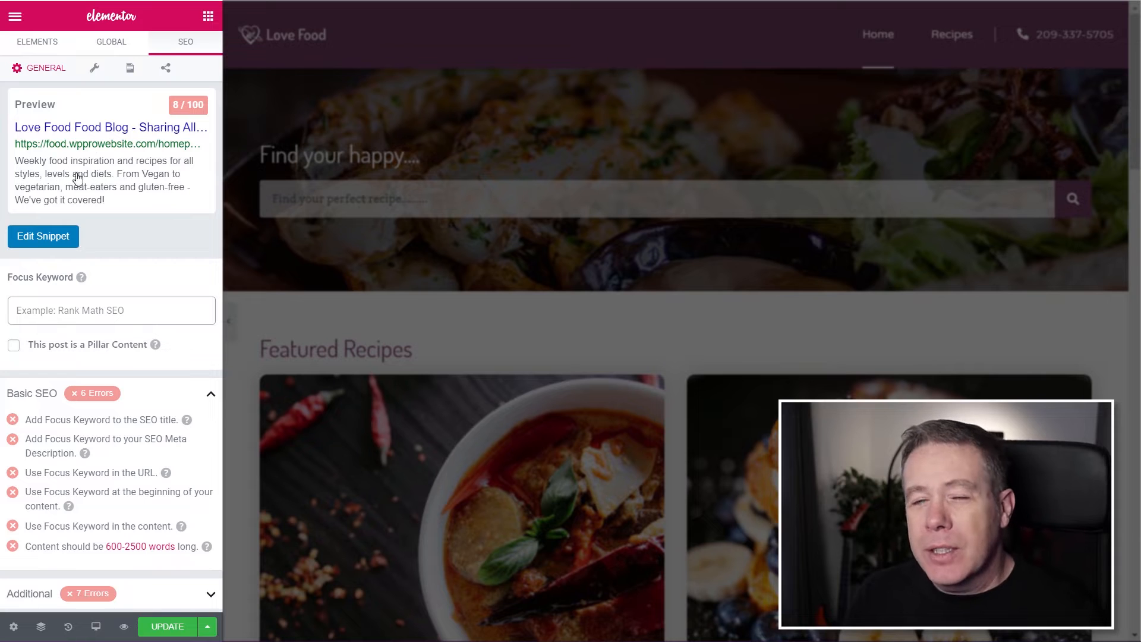
pyautogui.moveTo(143, 151)
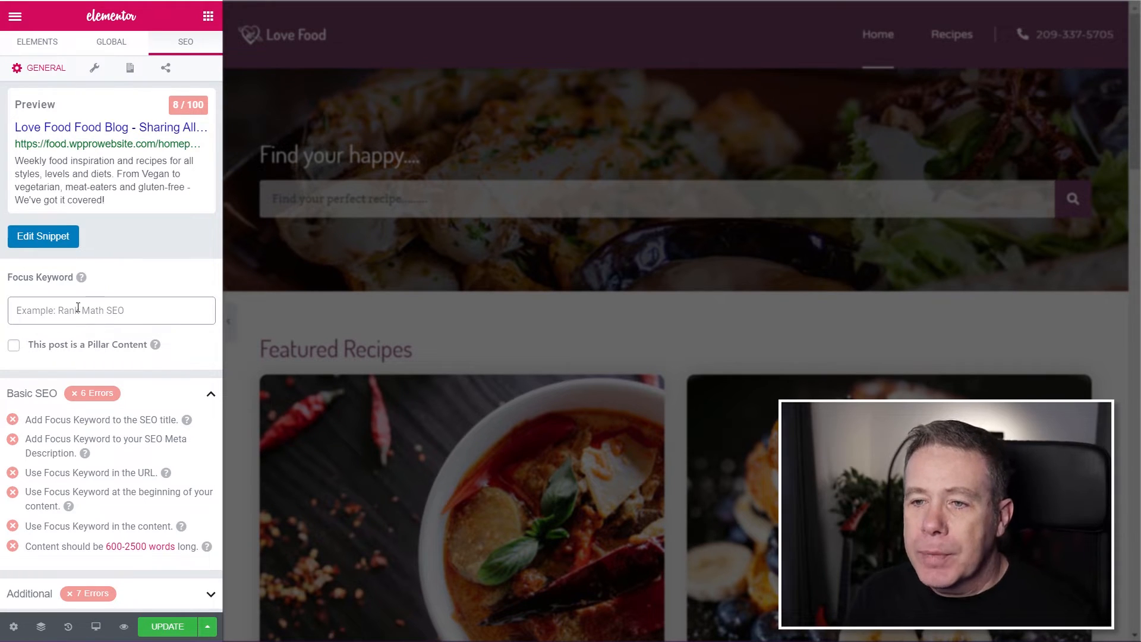
pyautogui.click(111, 309)
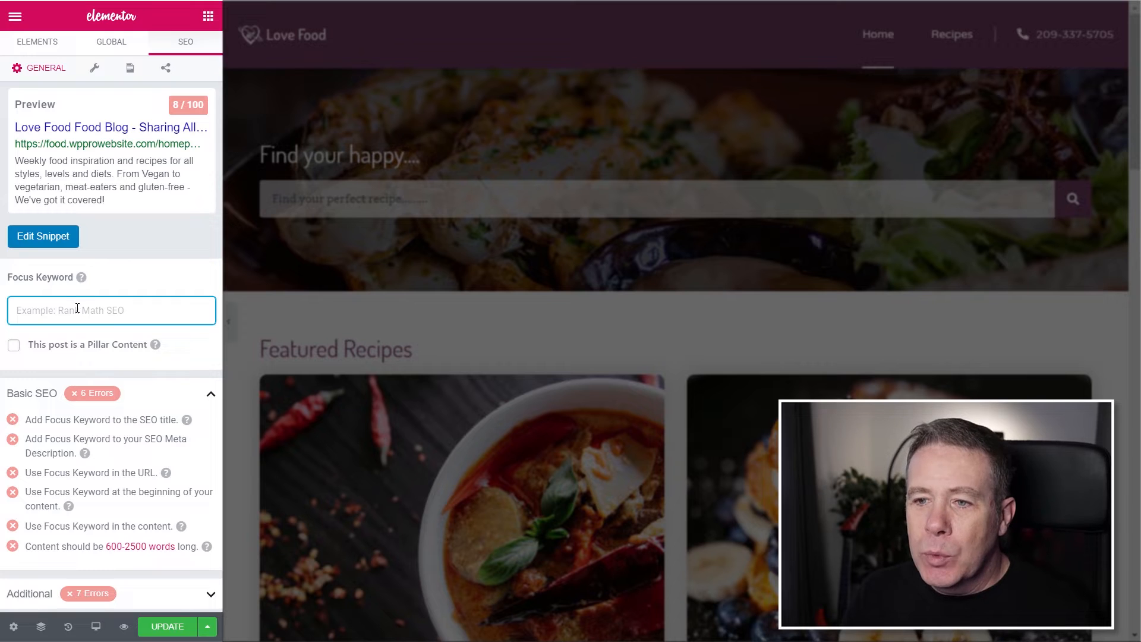
pyautogui.moveTo(51, 356)
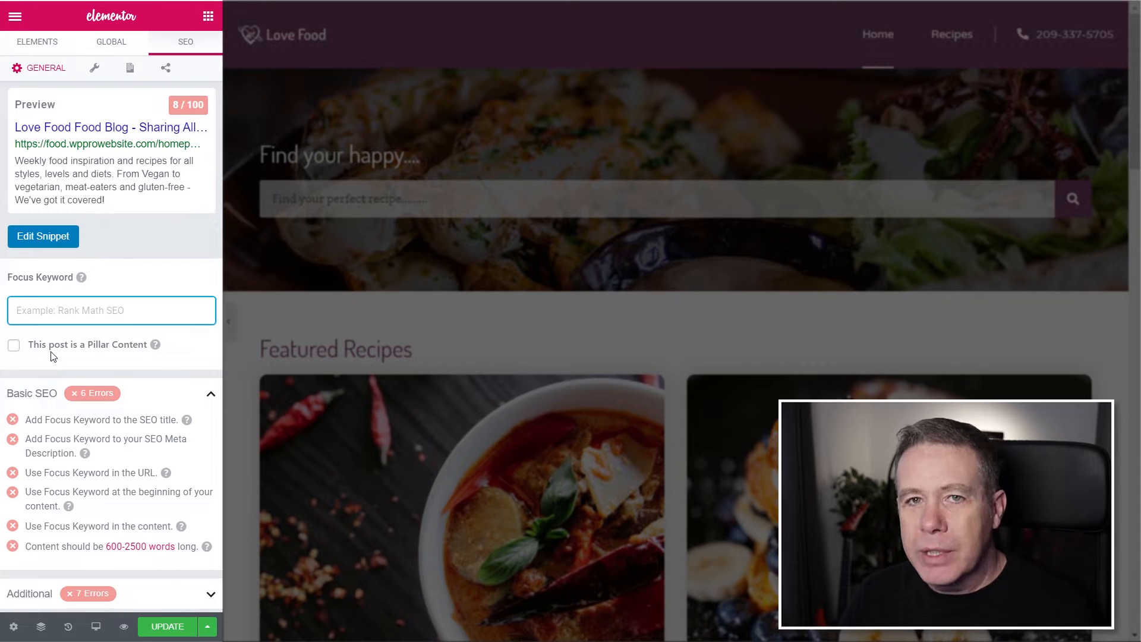
pyautogui.moveTo(184, 419)
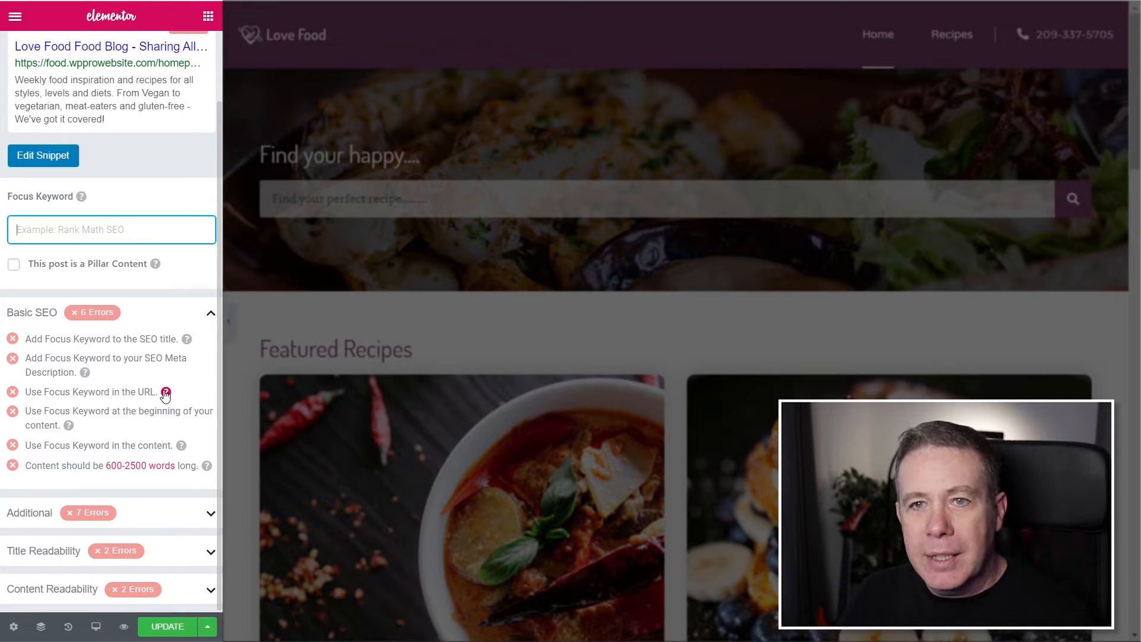
pyautogui.moveTo(66, 370)
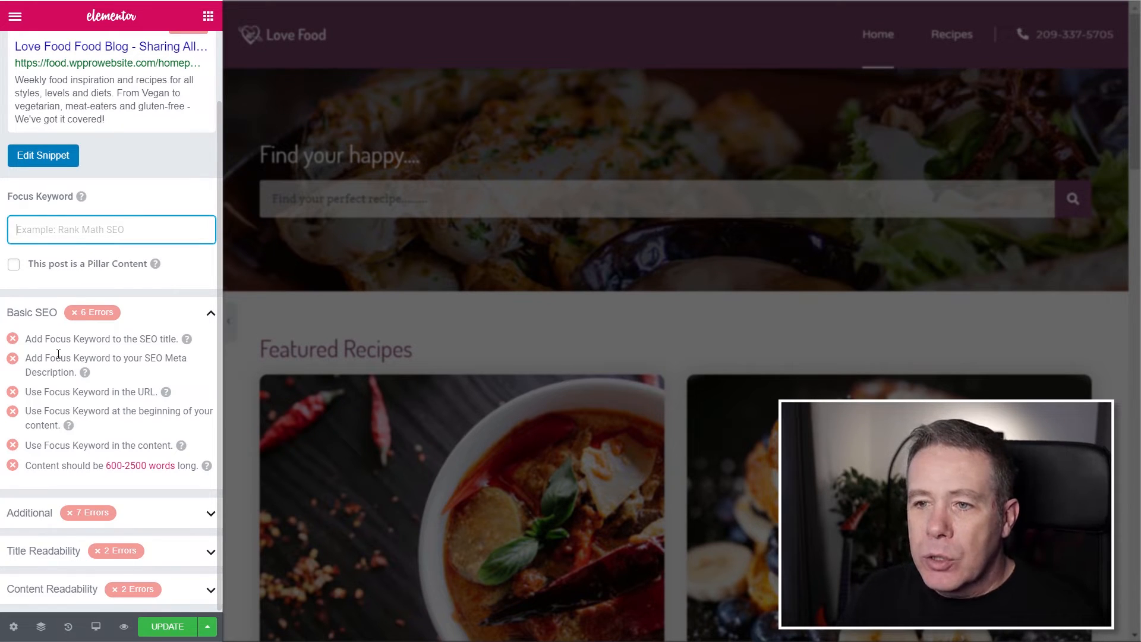
pyautogui.click(204, 512)
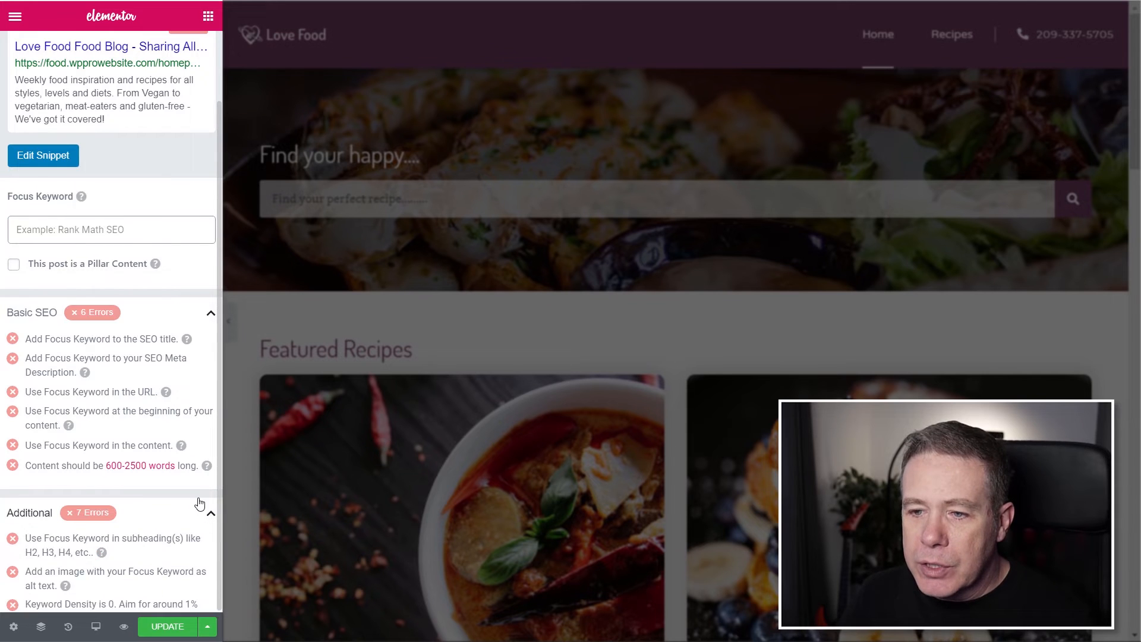
pyautogui.scroll(-3)
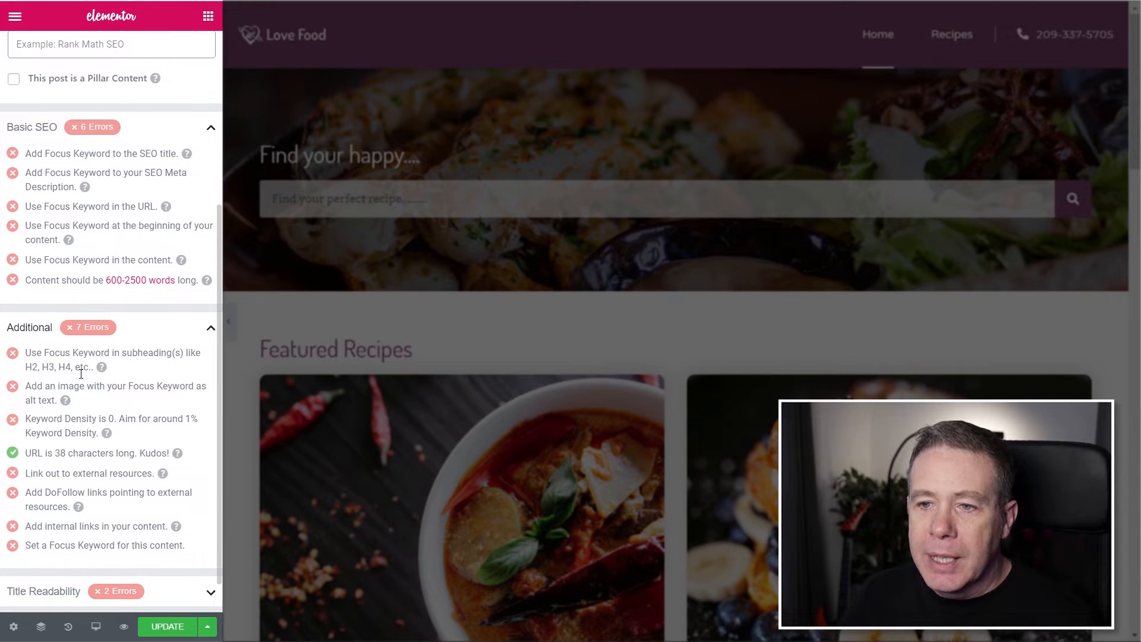
pyautogui.scroll(3)
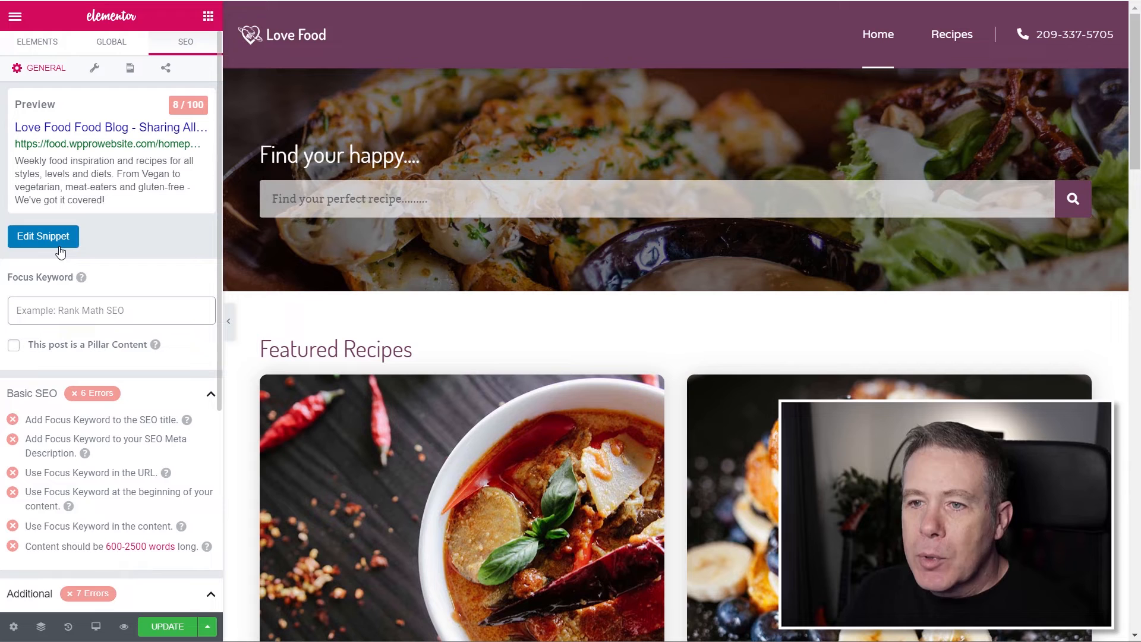
# Open Rank Math's Edit Snippet editor with the homepage title, permalink and description
pyautogui.click(43, 236)
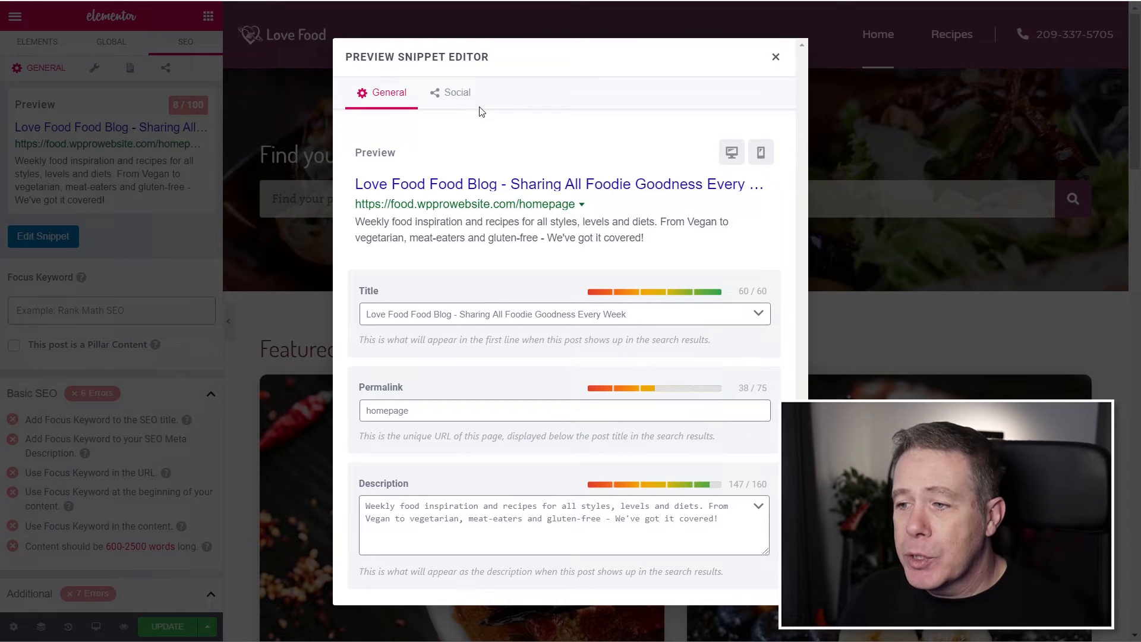
# Compare Twitter and Facebook share previews, then scroll through Facebook image, title and description fields
pyautogui.click(456, 93)
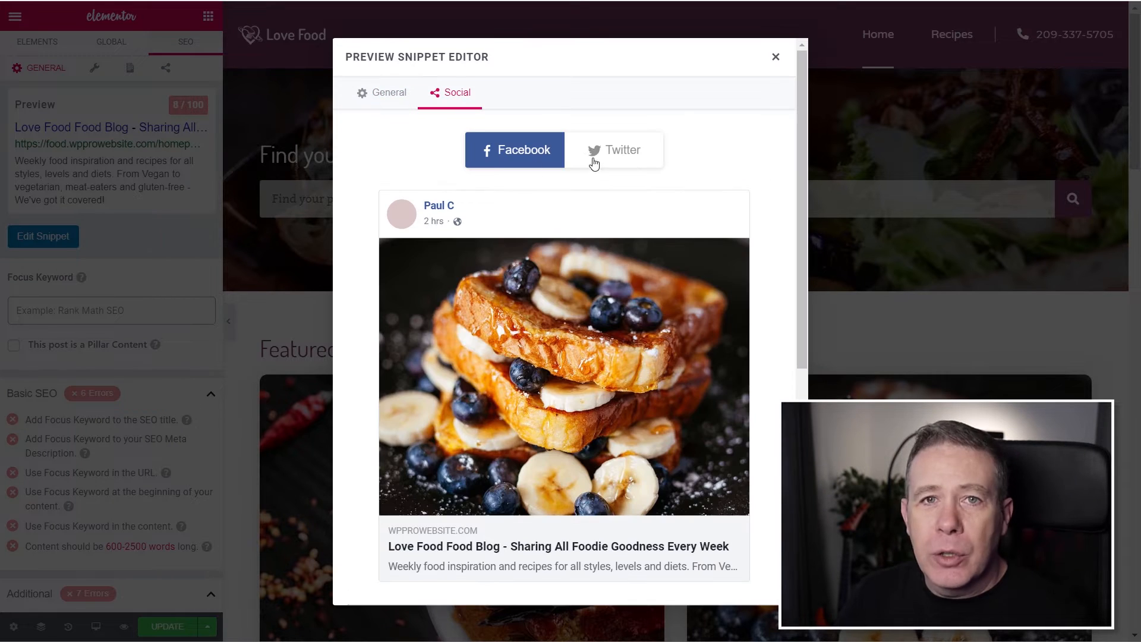
pyautogui.moveTo(492, 168)
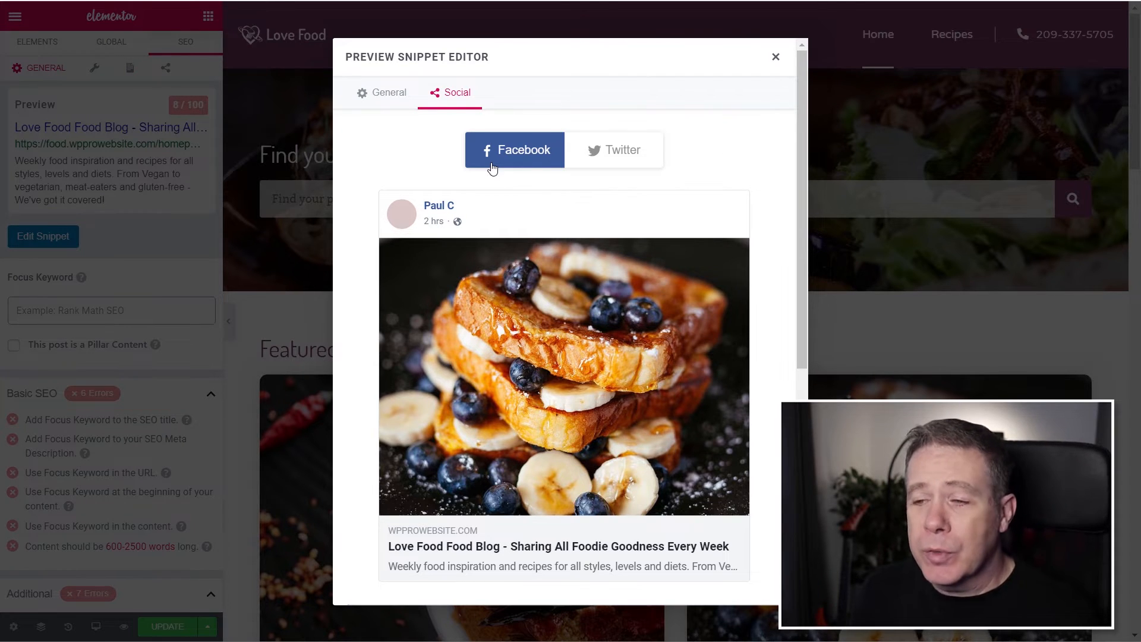
pyautogui.click(622, 150)
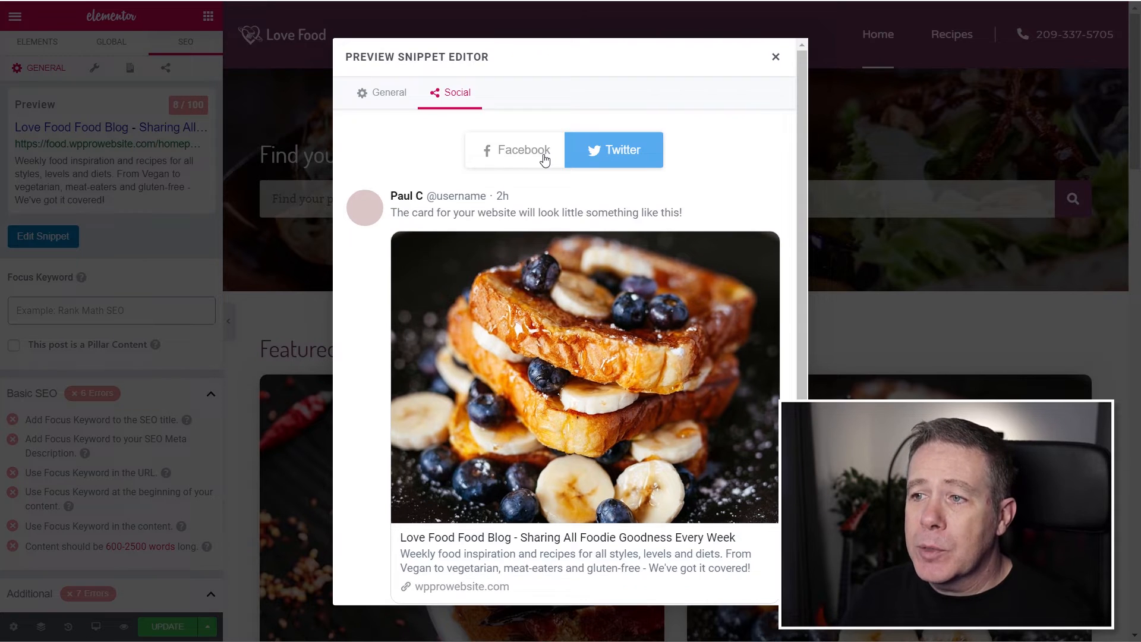
pyautogui.click(515, 150)
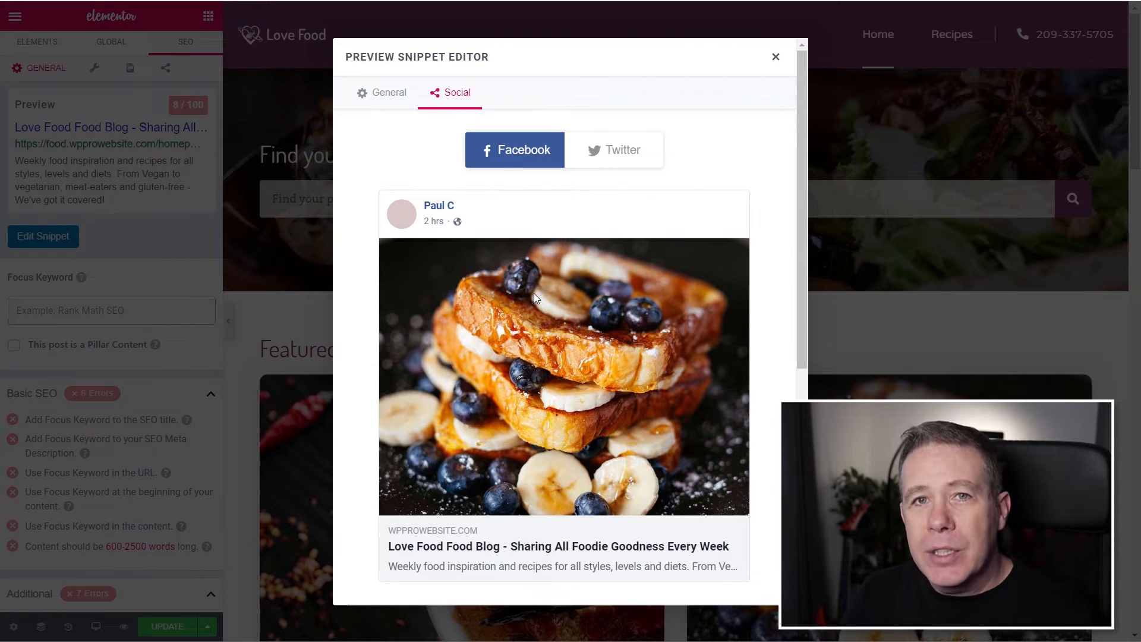
pyautogui.moveTo(537, 377)
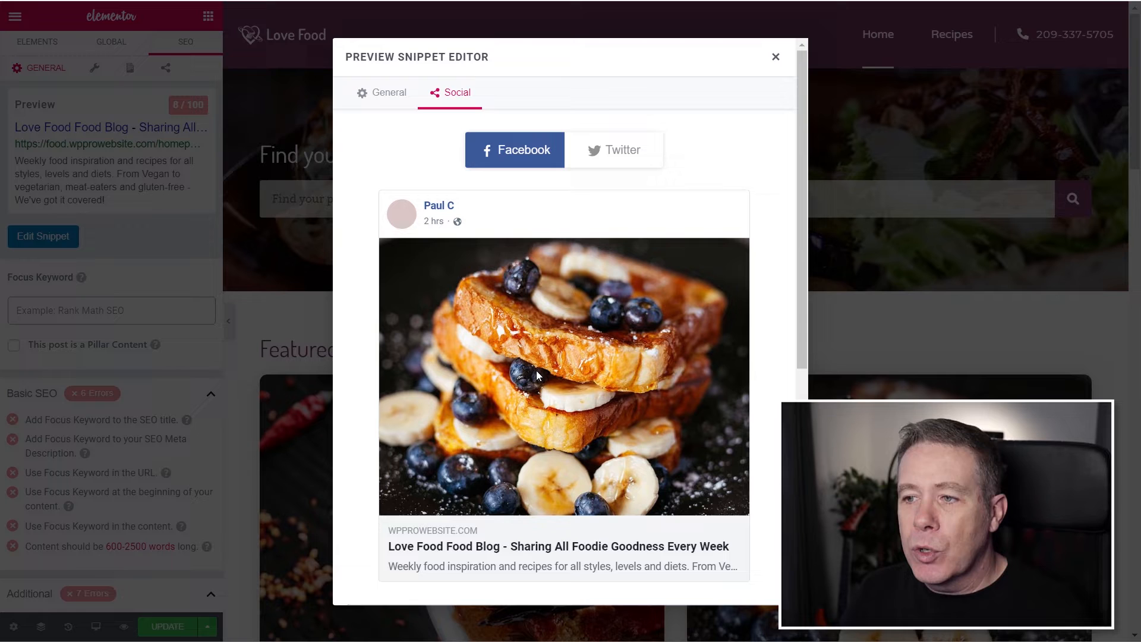
pyautogui.scroll(-3)
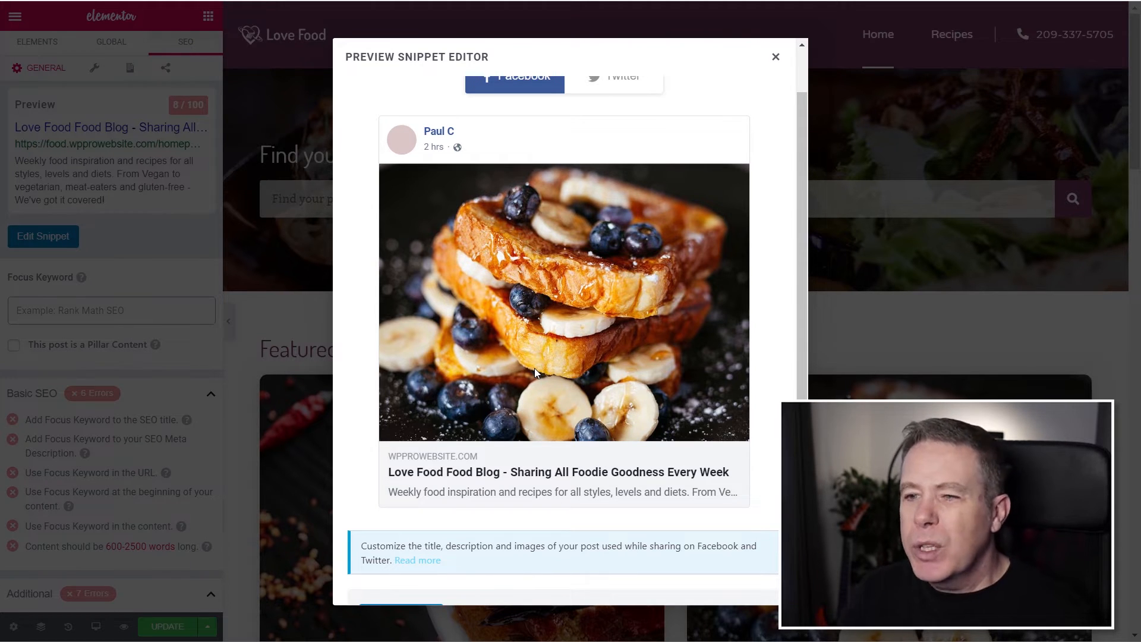
pyautogui.moveTo(663, 327)
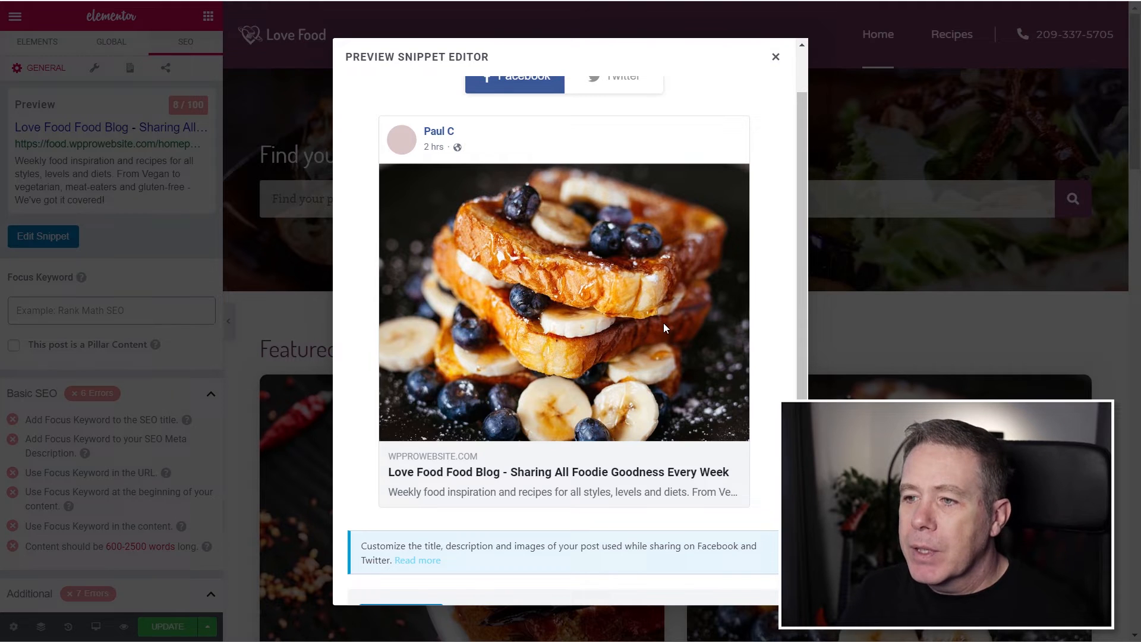
pyautogui.moveTo(582, 307)
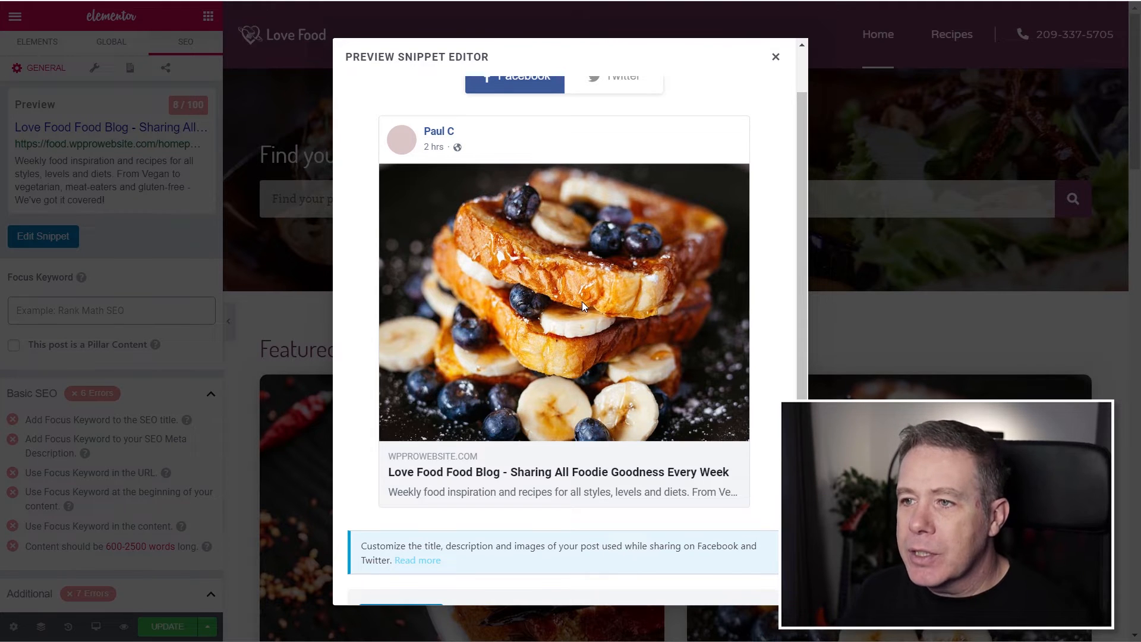
pyautogui.scroll(-3)
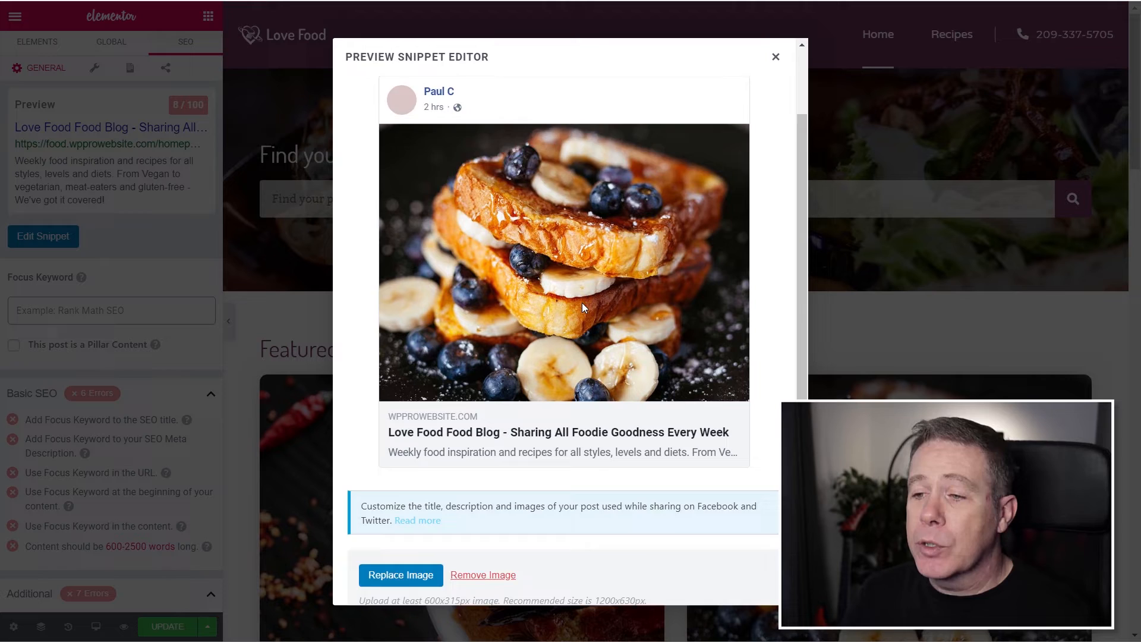
pyautogui.scroll(-3)
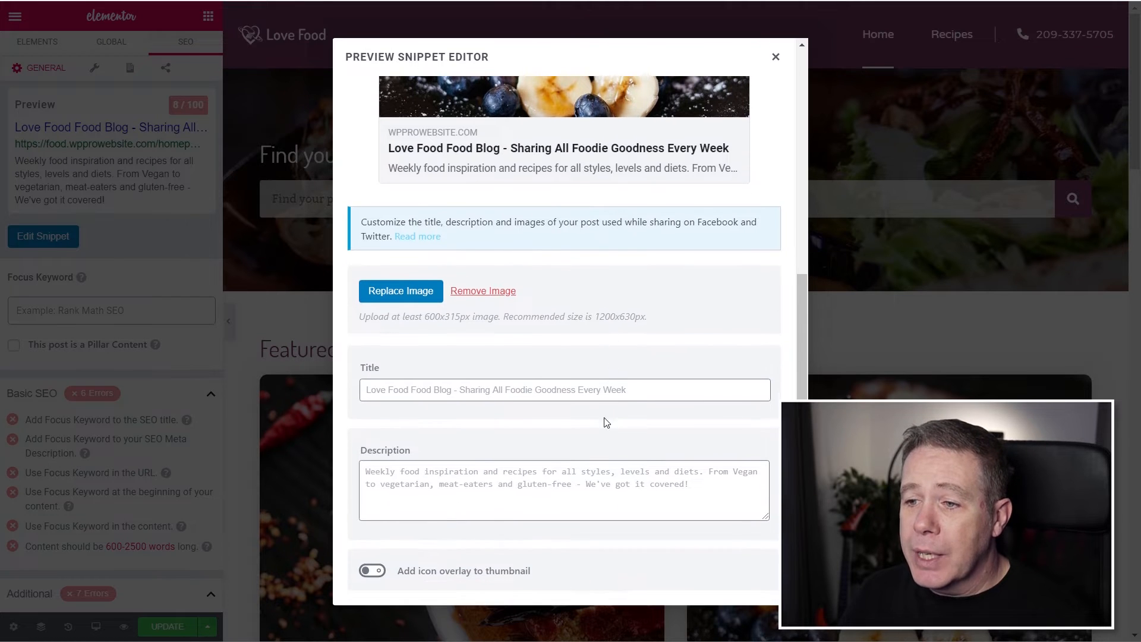
pyautogui.moveTo(492, 445)
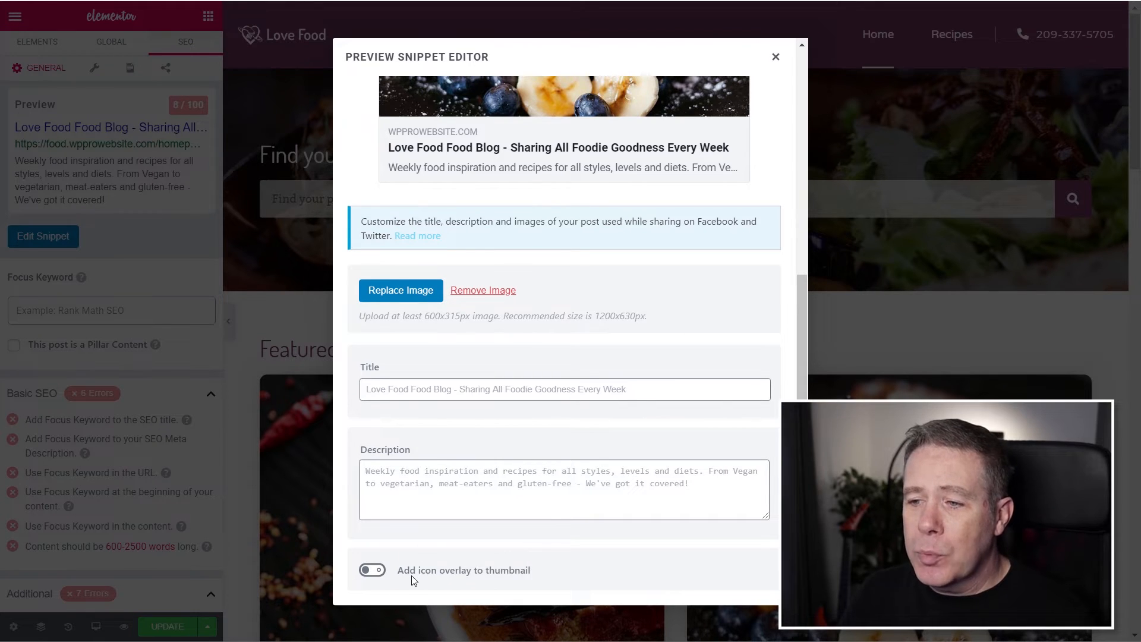
pyautogui.scroll(3)
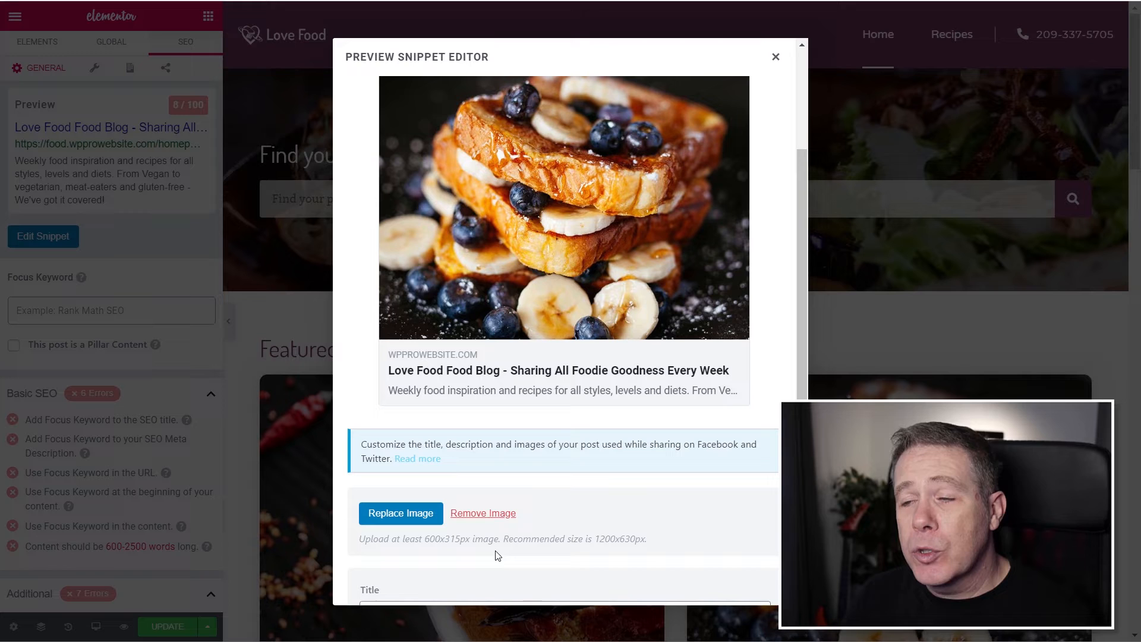
pyautogui.scroll(-3)
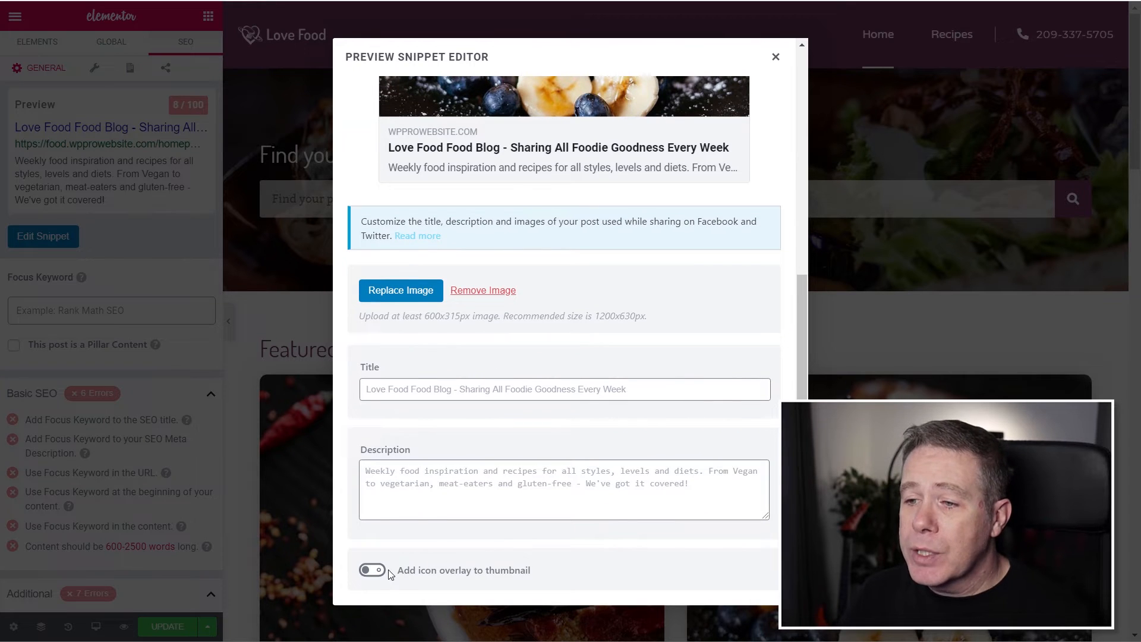
# Turn on the play-icon thumbnail overlay and scroll up to check the Facebook preview
pyautogui.click(372, 569)
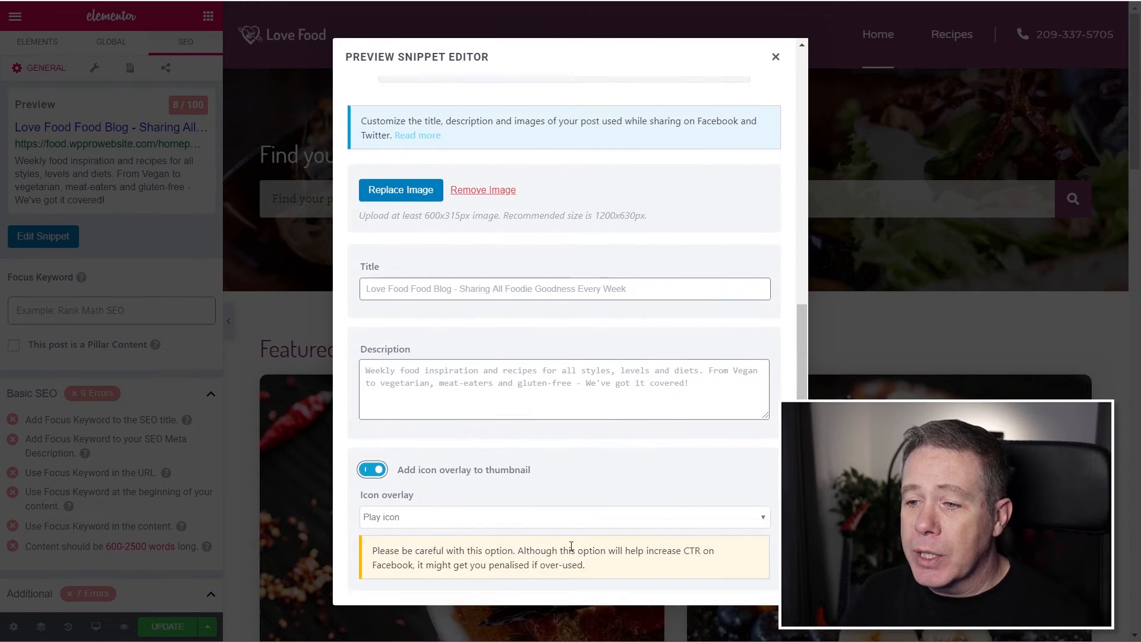
pyautogui.scroll(3)
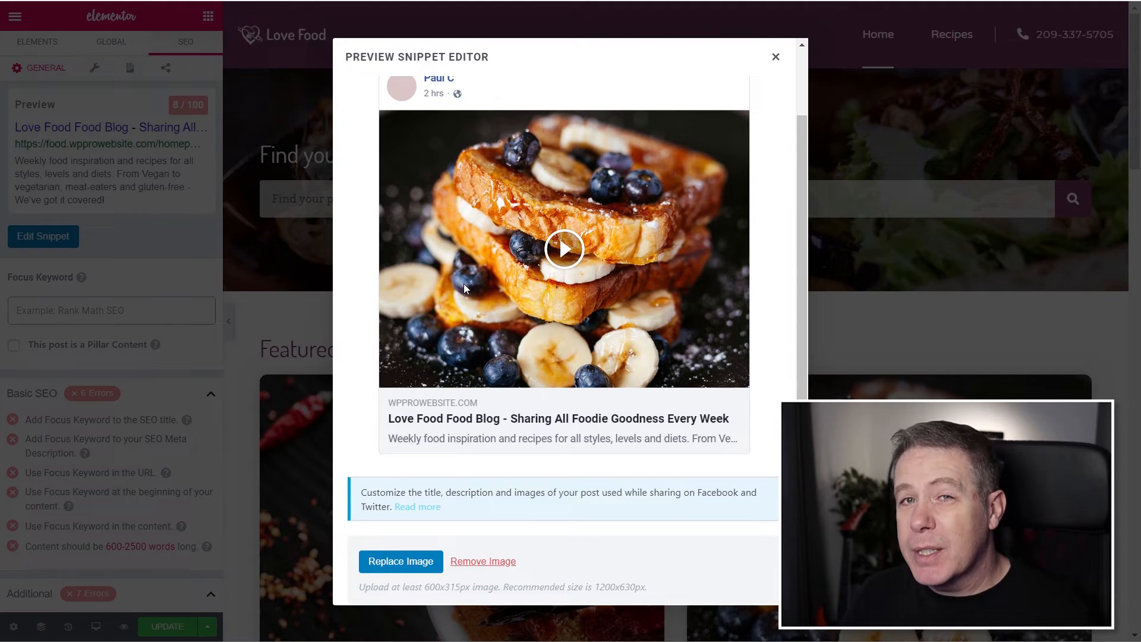
pyautogui.scroll(-3)
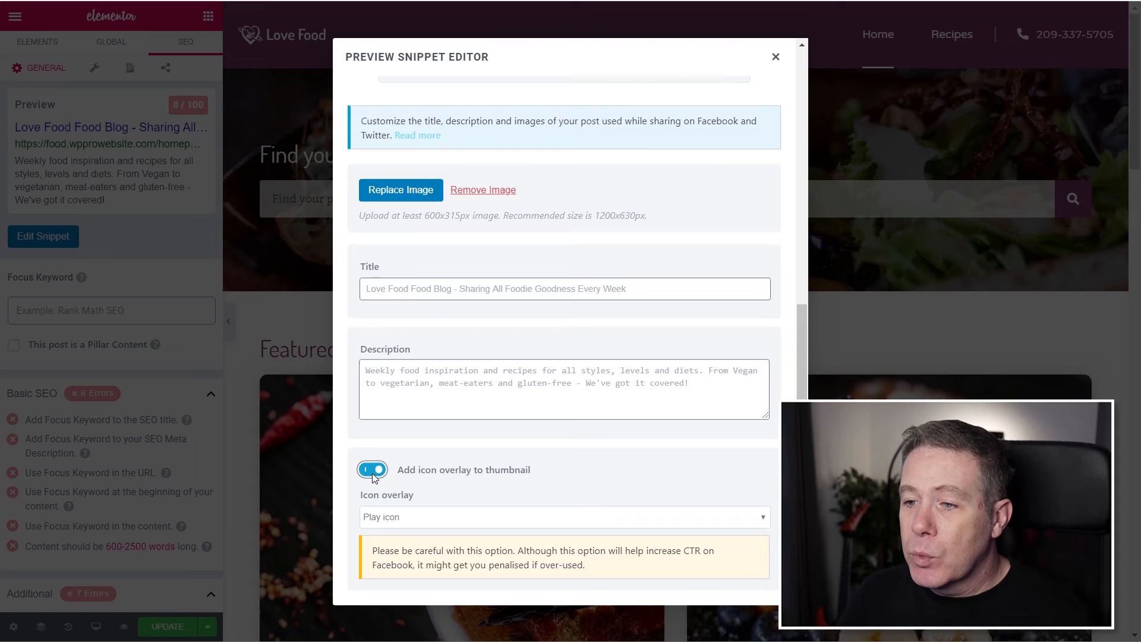
pyautogui.scroll(3)
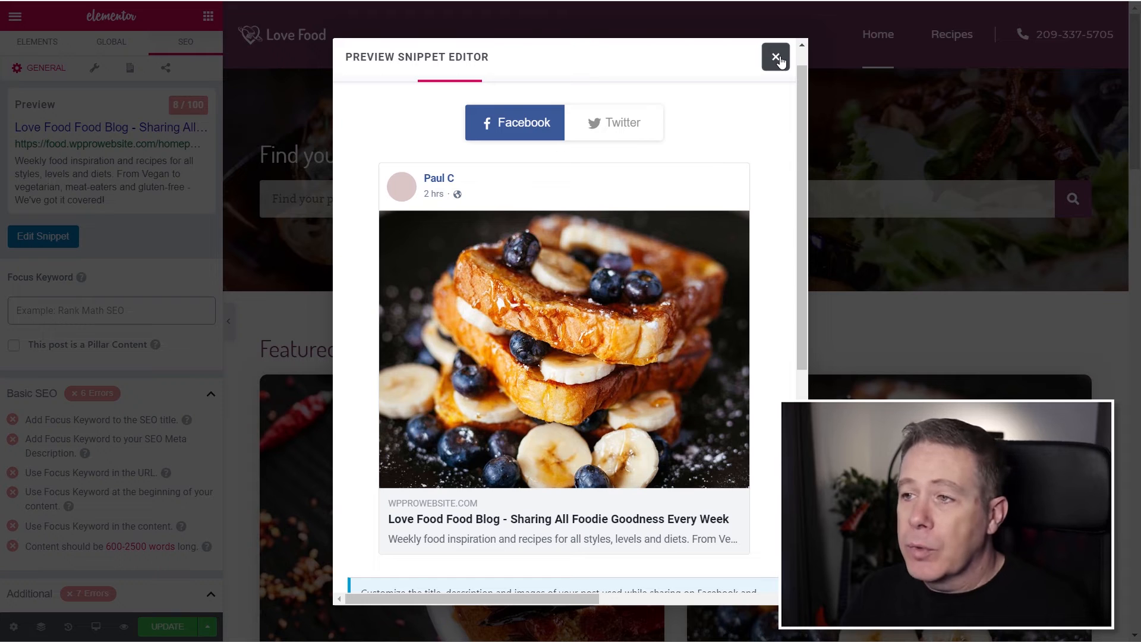
# Close the snippet editor and exit Elementor to the Homepage's WordPress edit screen
pyautogui.click(775, 57)
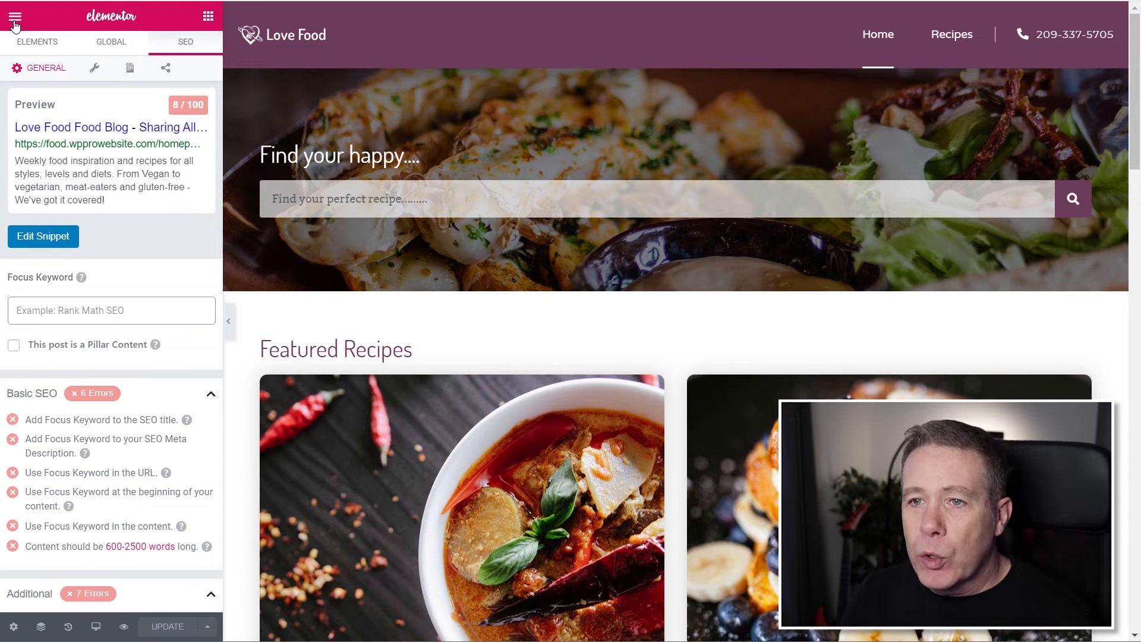
pyautogui.click(15, 16)
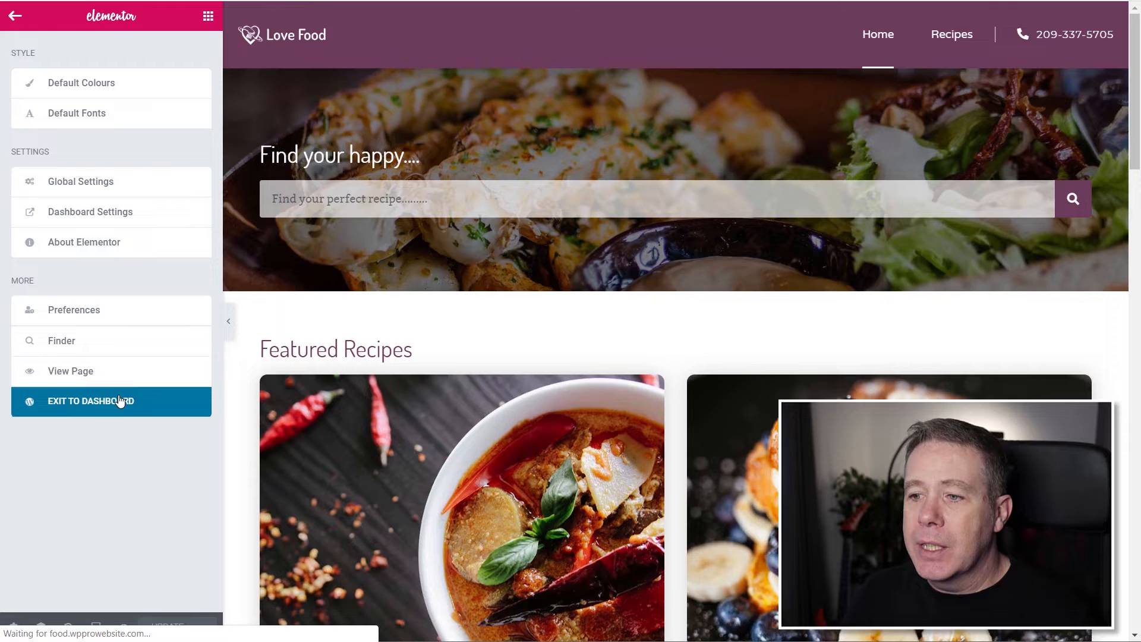
pyautogui.click(93, 402)
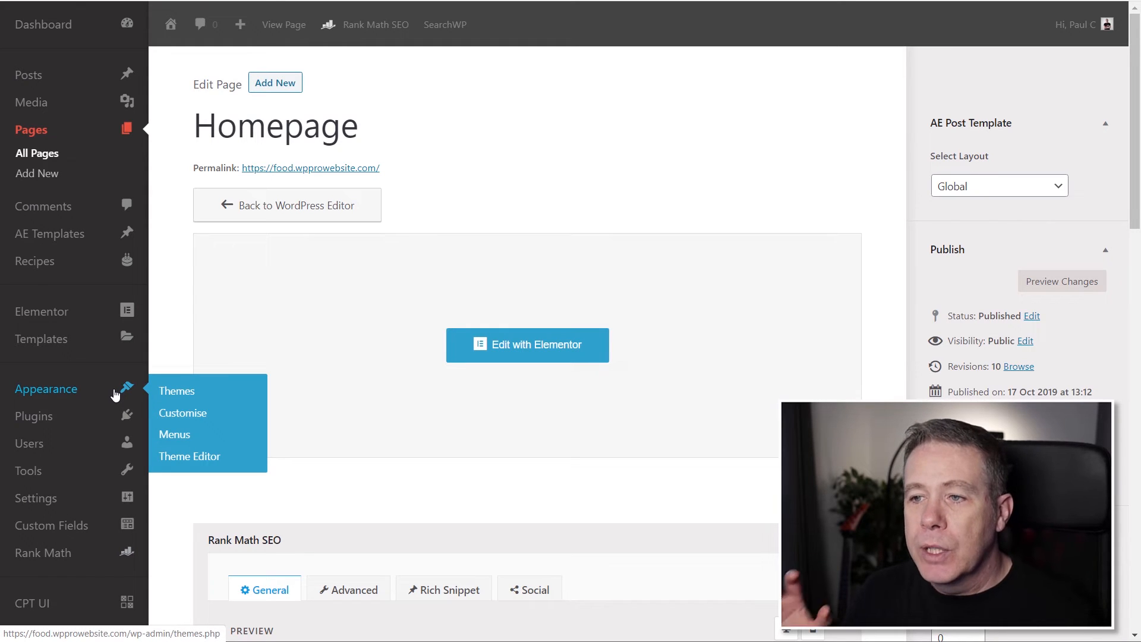
pyautogui.moveTo(65, 305)
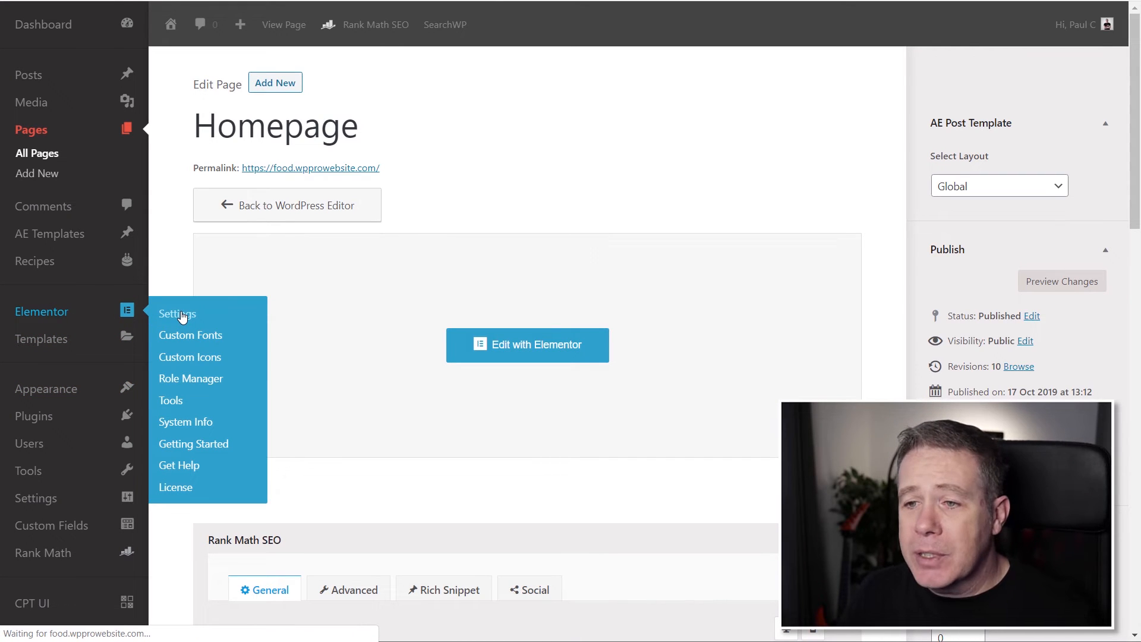
# Tick Recipes under Elementor Settings post types, save, and open the Recipes list
pyautogui.click(177, 313)
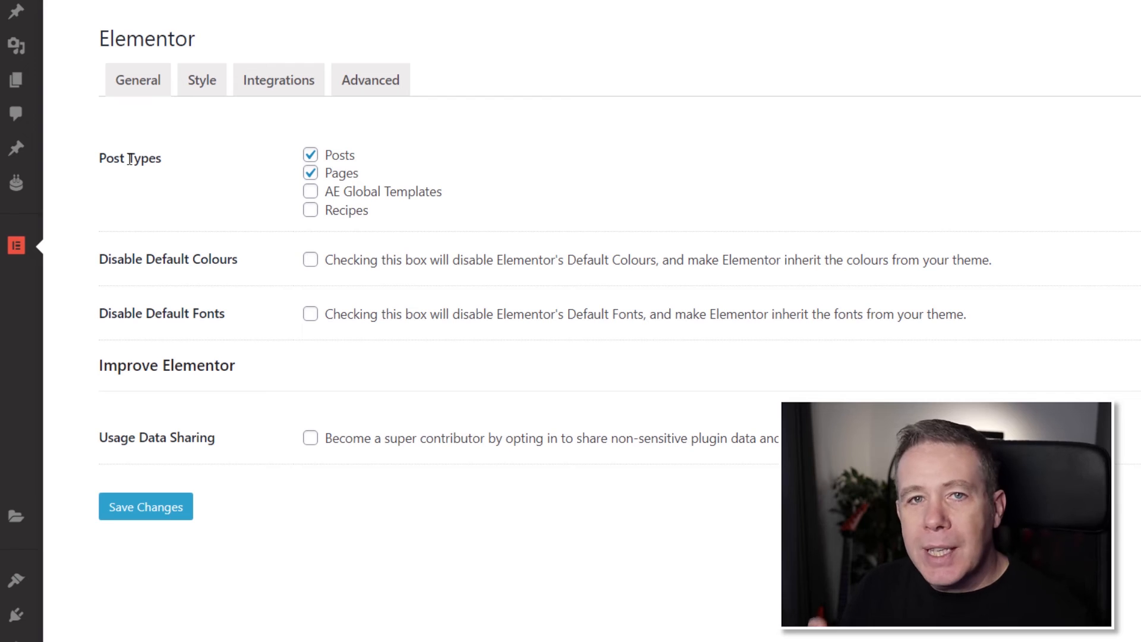
pyautogui.moveTo(353, 231)
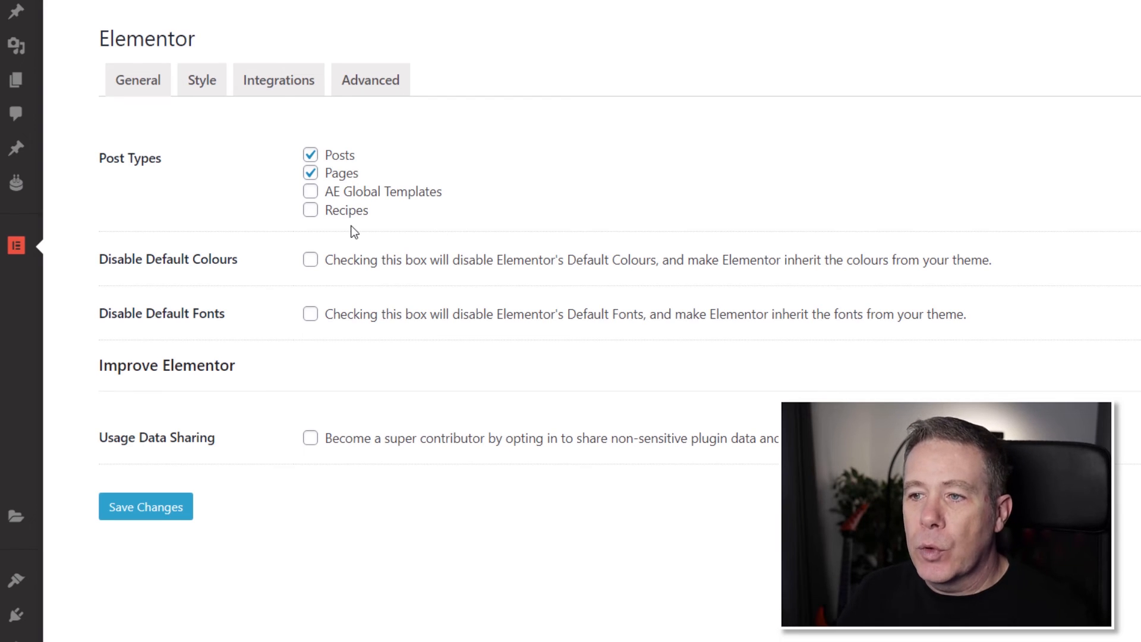
pyautogui.moveTo(312, 219)
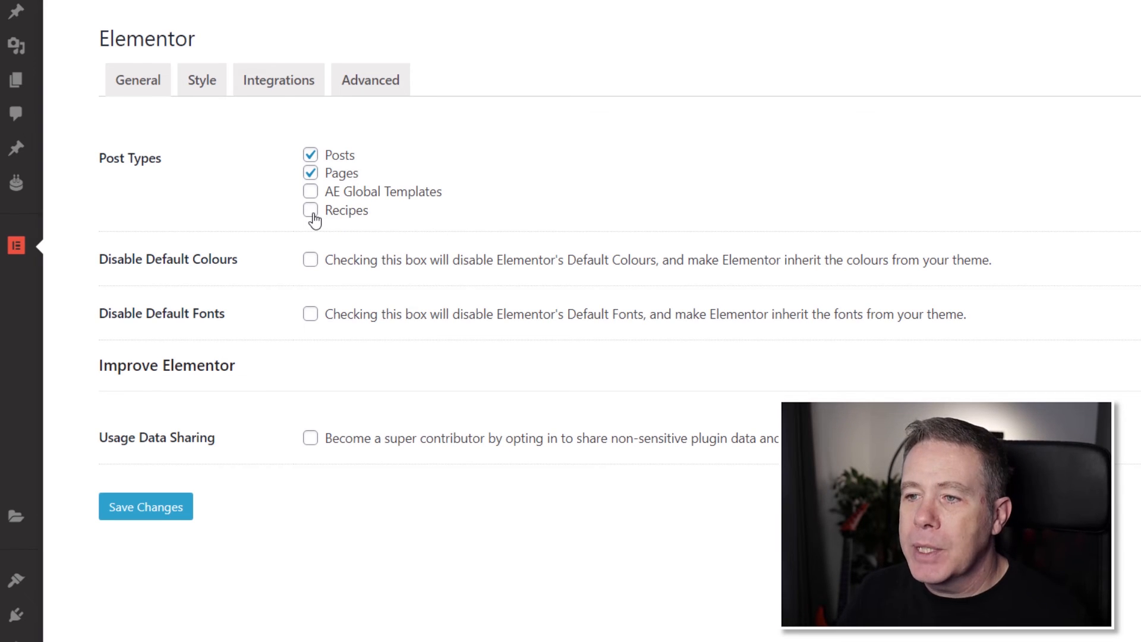
pyautogui.click(310, 210)
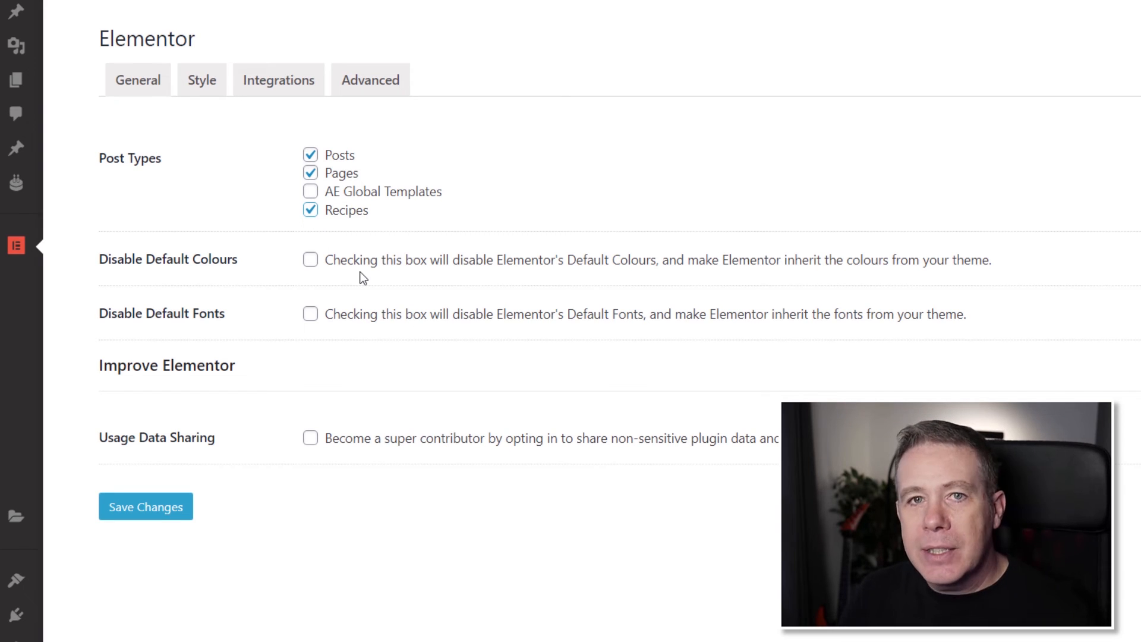
pyautogui.moveTo(337, 246)
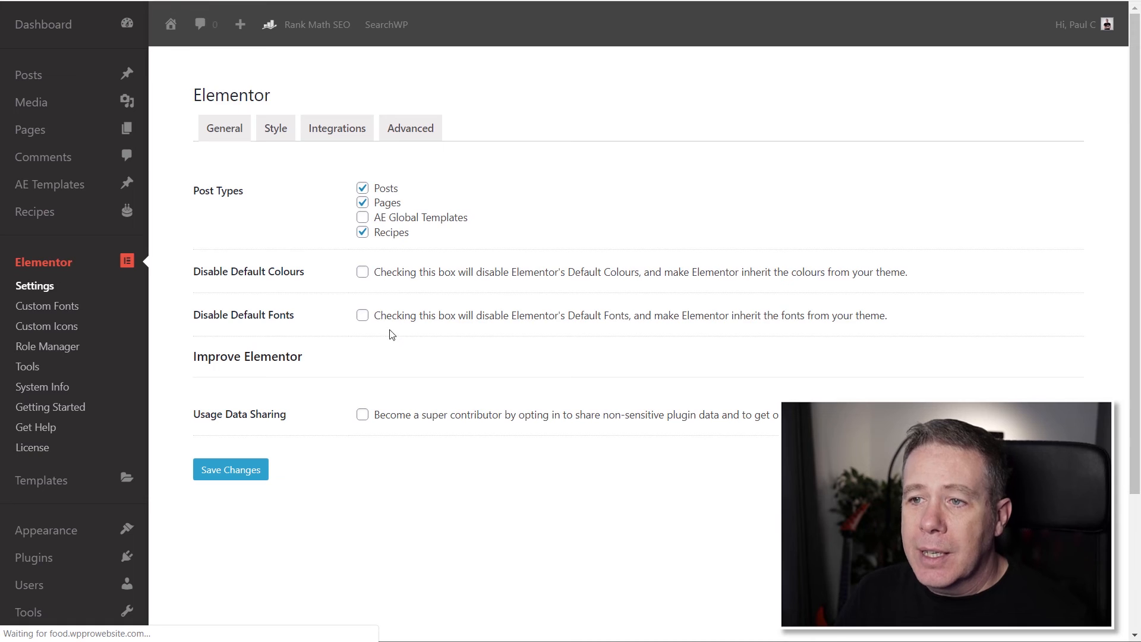
pyautogui.click(35, 211)
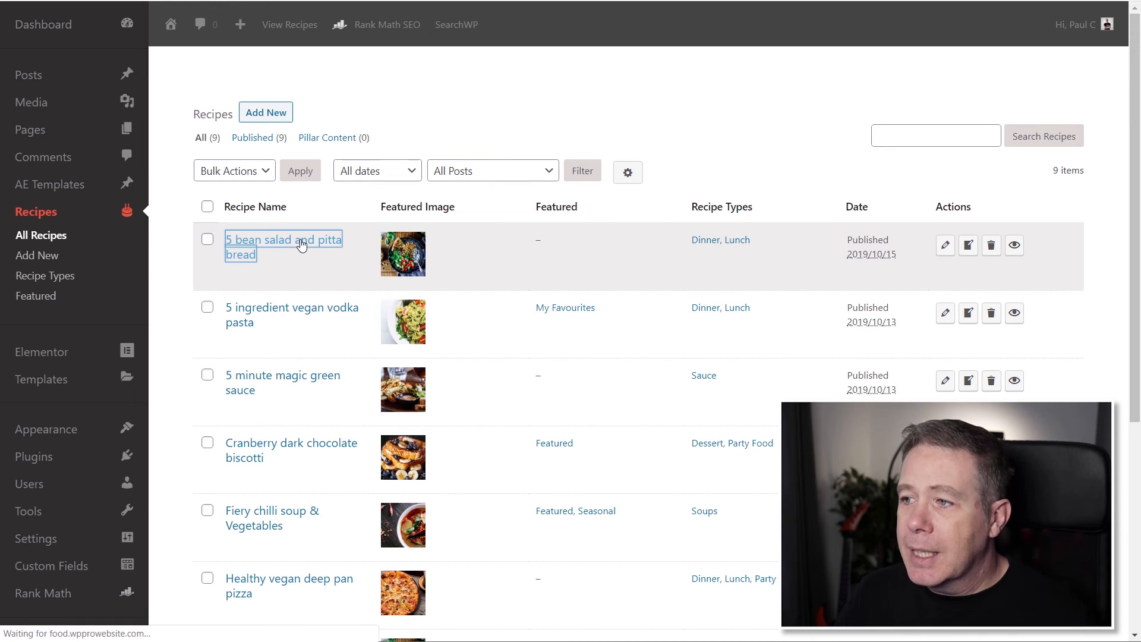
# Open the '5 bean salad and pitta bread' recipe, view its Rank Math box, then switch to Elementor
pyautogui.click(283, 246)
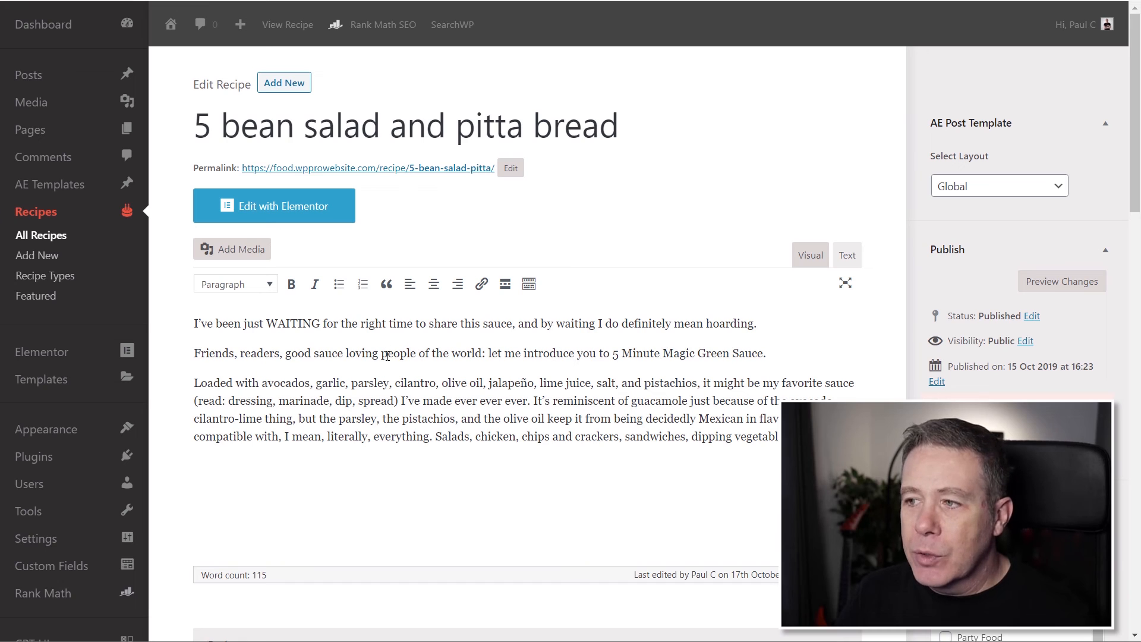
pyautogui.scroll(-3)
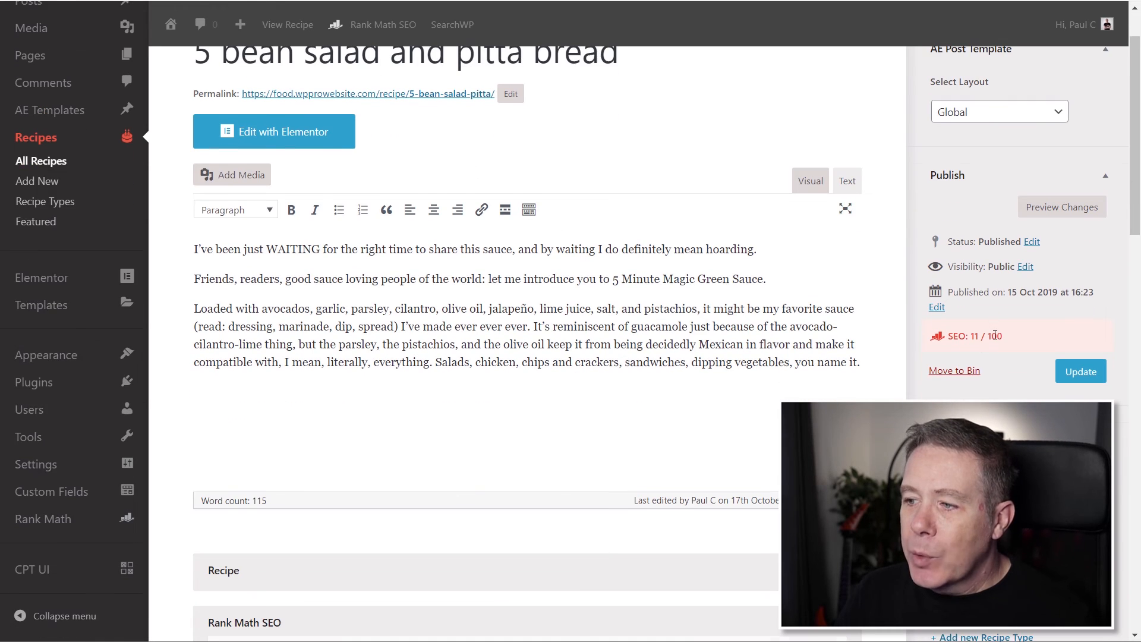
pyautogui.scroll(-3)
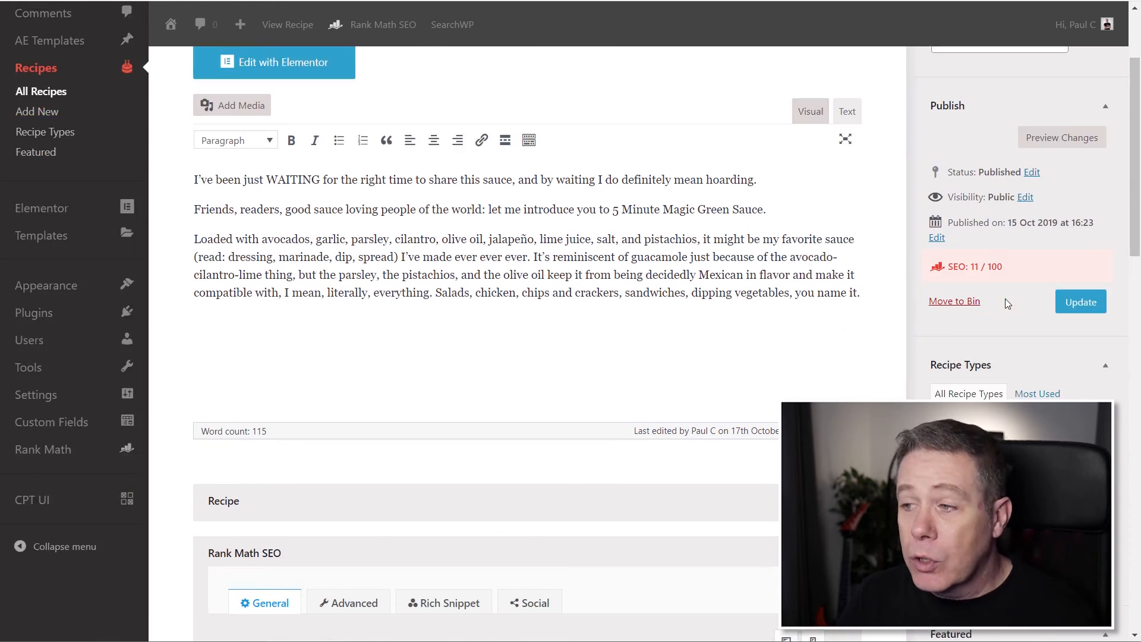
pyautogui.scroll(-3)
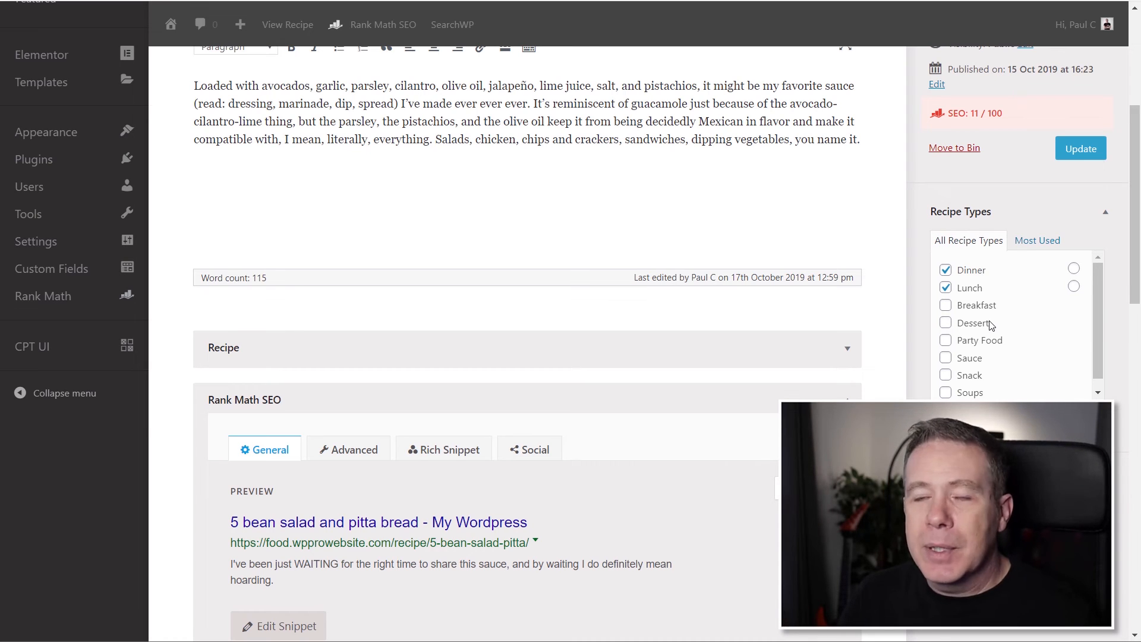
pyautogui.moveTo(821, 320)
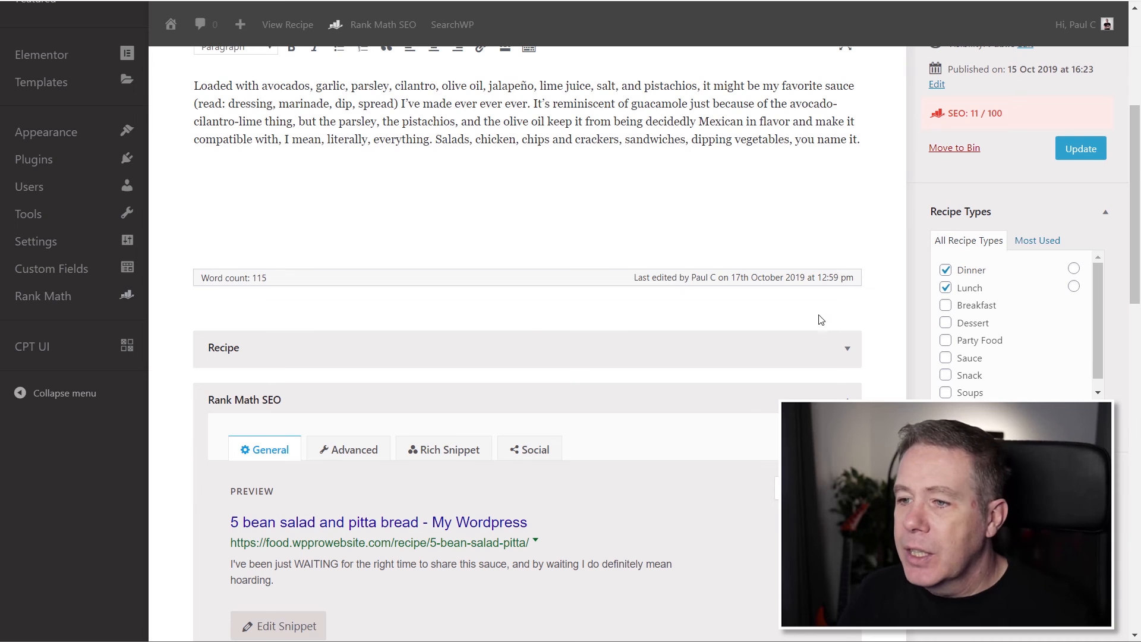
pyautogui.scroll(-3)
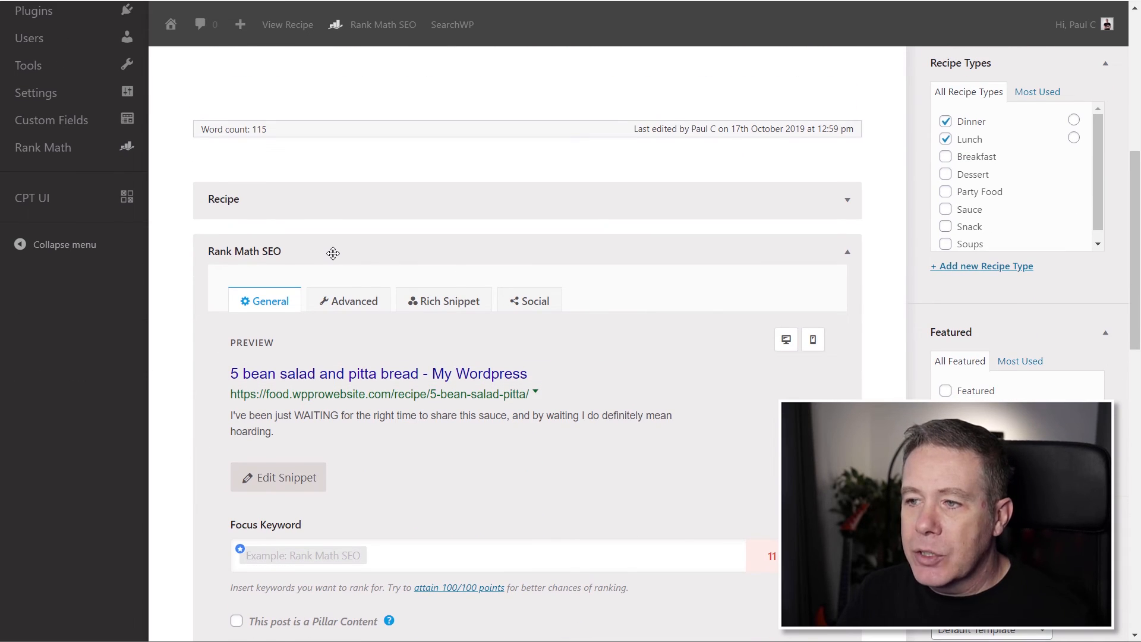
pyautogui.scroll(3)
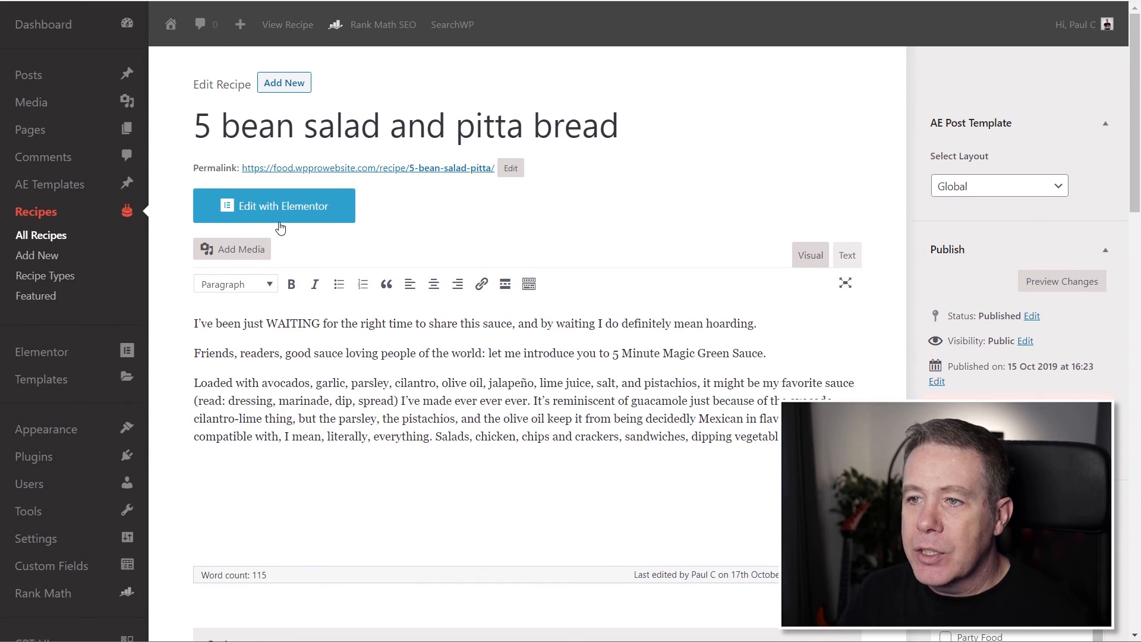
pyautogui.click(273, 205)
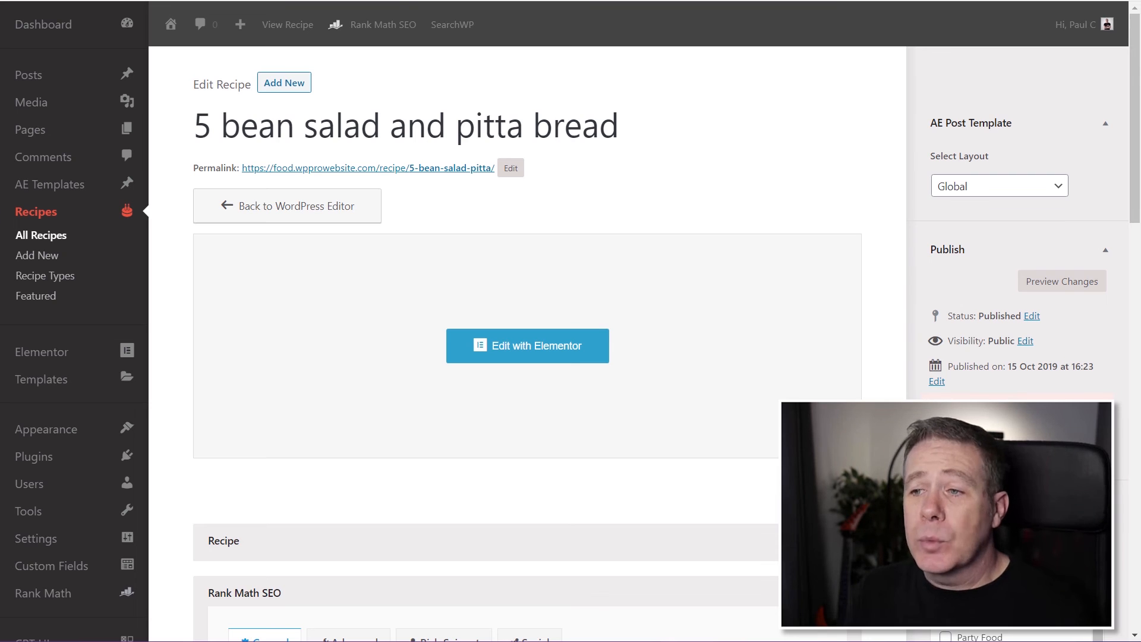